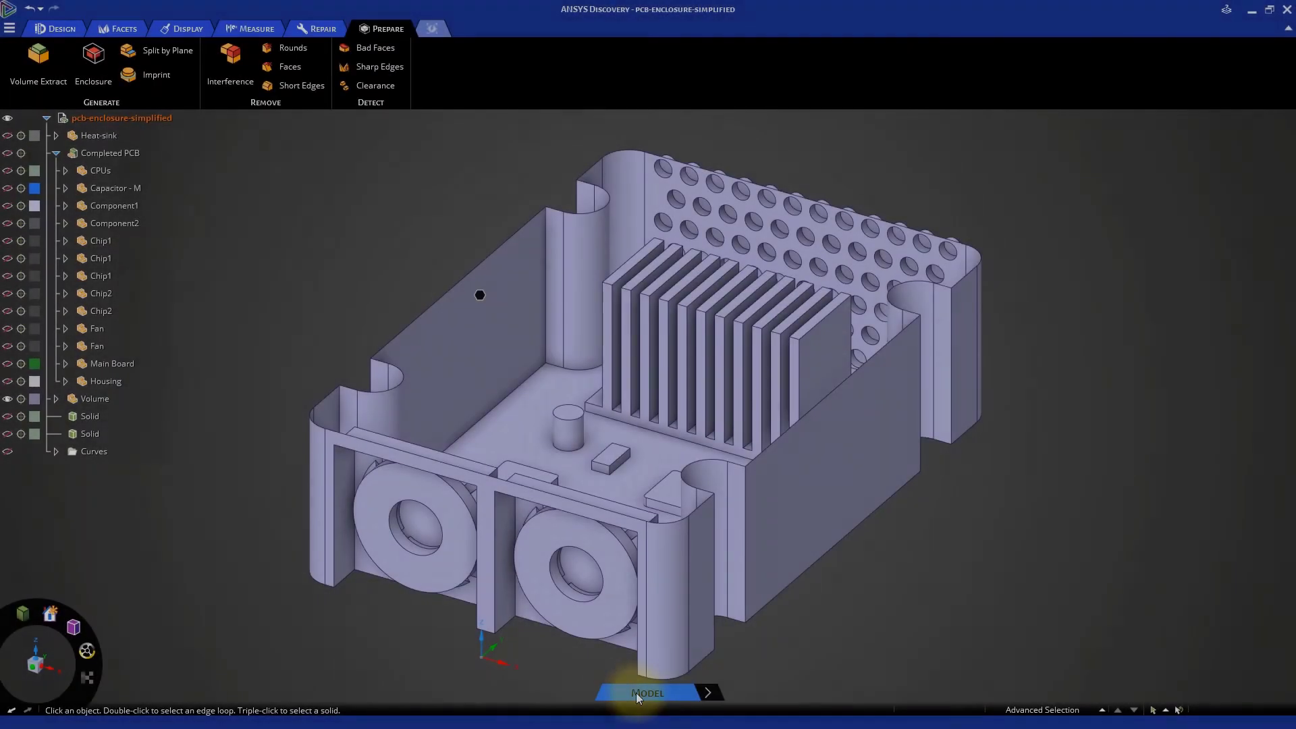
# Enter the simulation stage with the extracted enclosure volume and show the physics tools
pyautogui.click(708, 692)
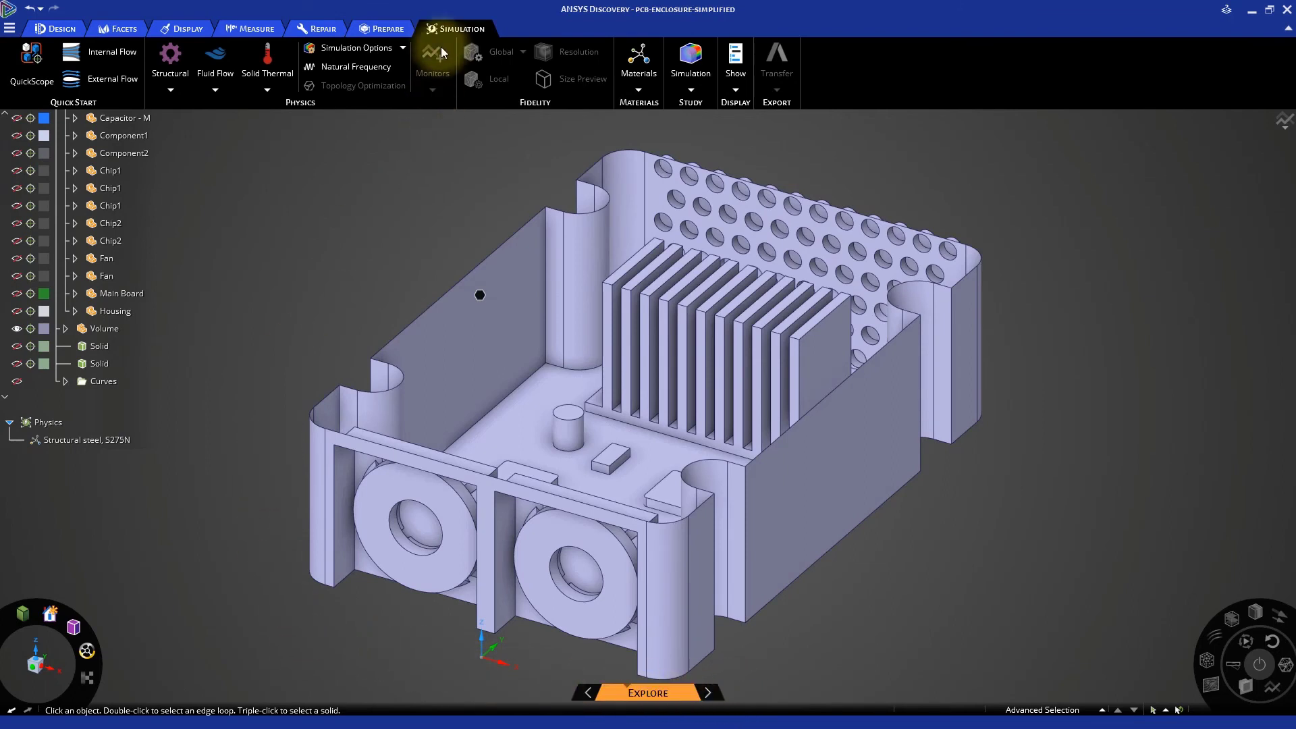
pyautogui.click(268, 64)
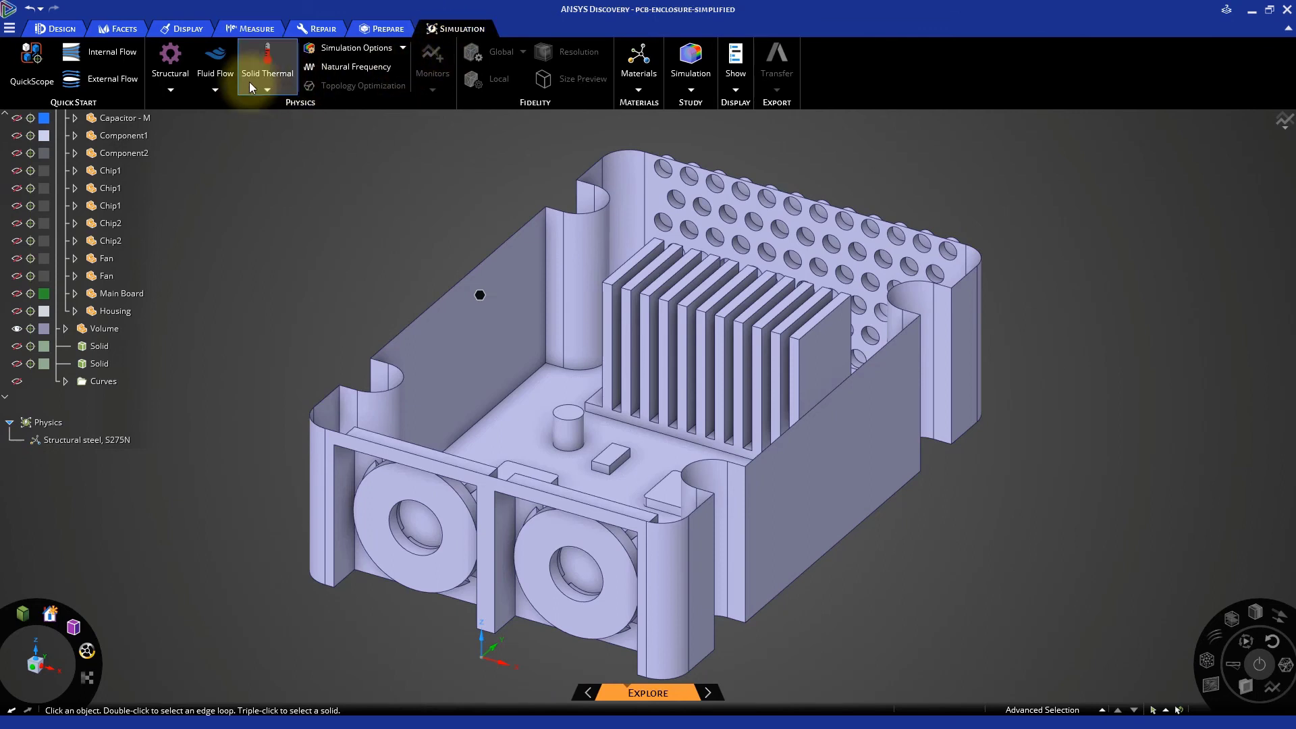
pyautogui.moveTo(216, 57)
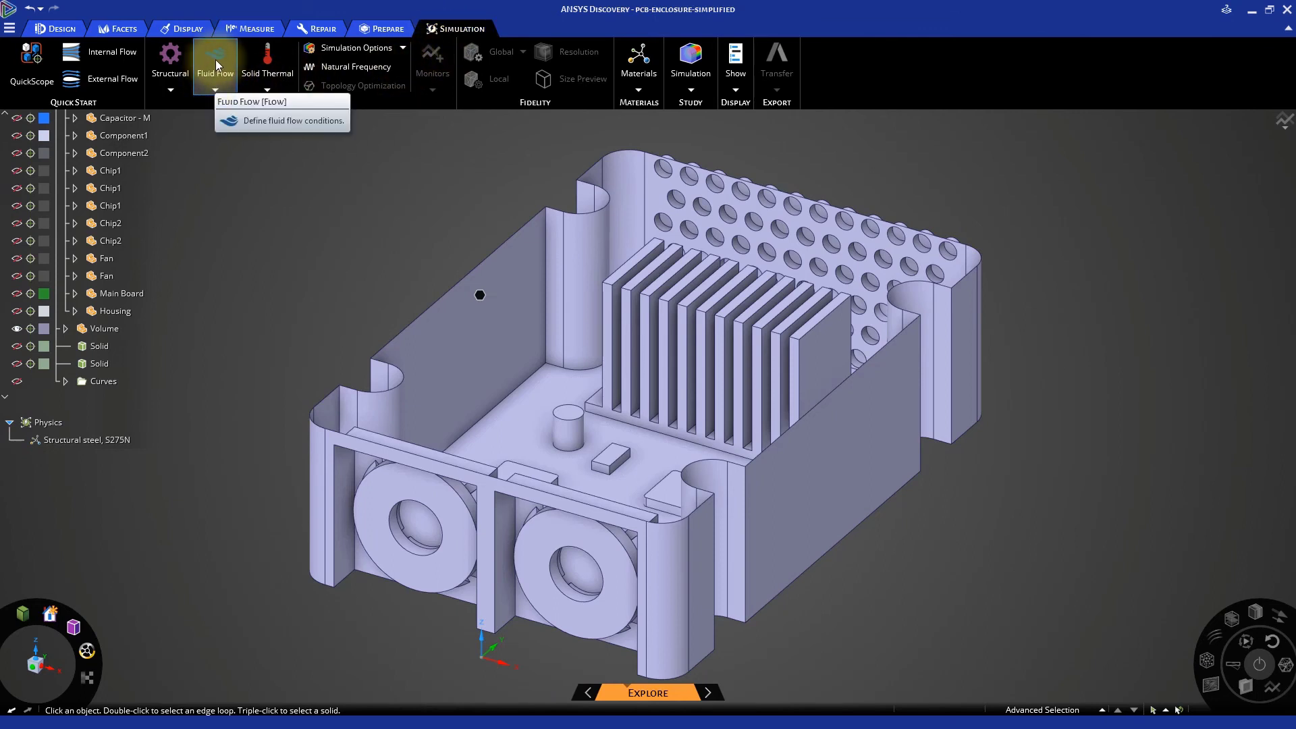
# Define a fluid flow inlet at 6 m/s on one fan opening
pyautogui.click(215, 57)
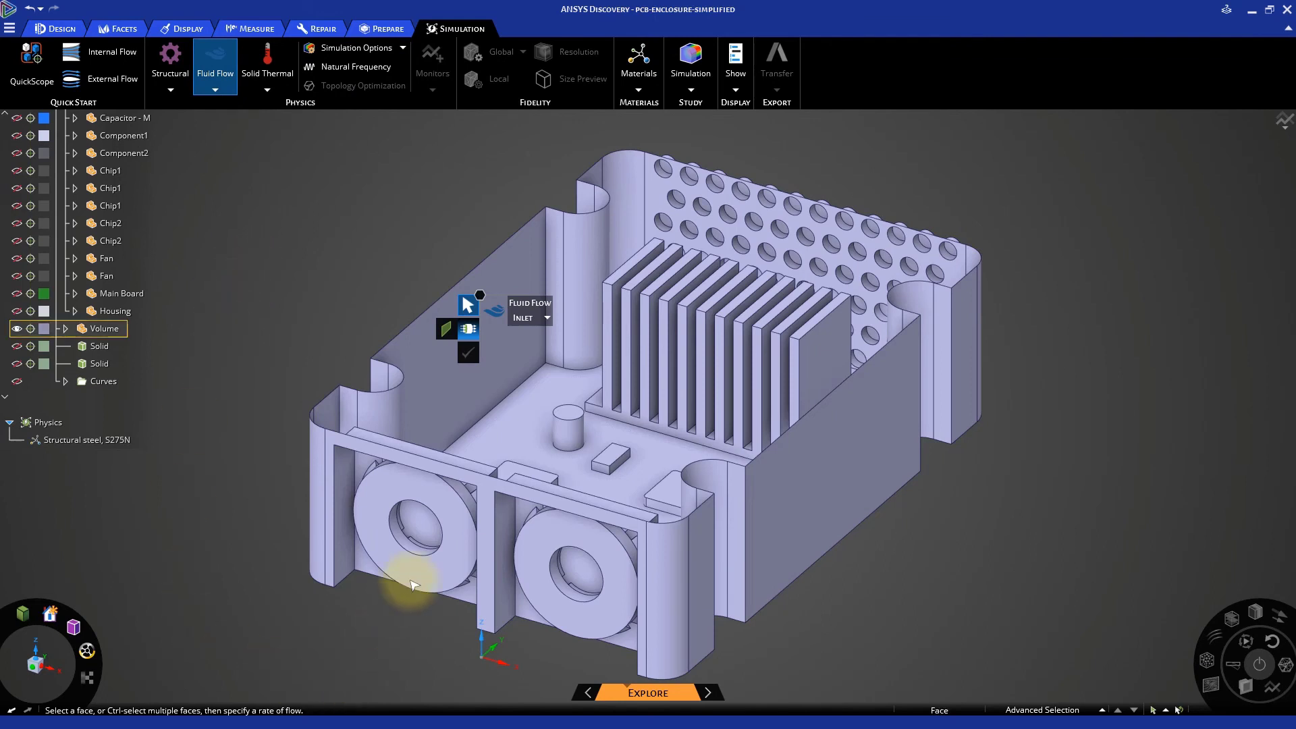
pyautogui.click(575, 578)
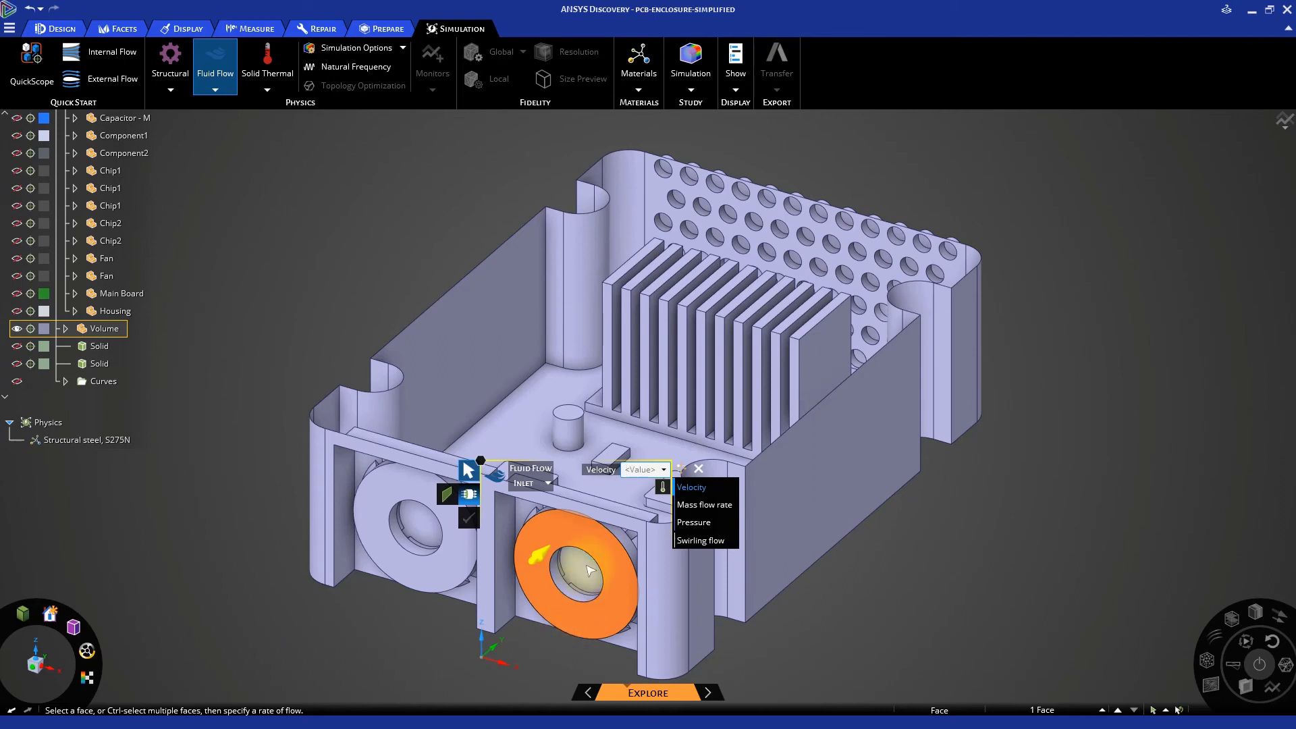
pyautogui.click(640, 470)
pyautogui.write('6 m/s')
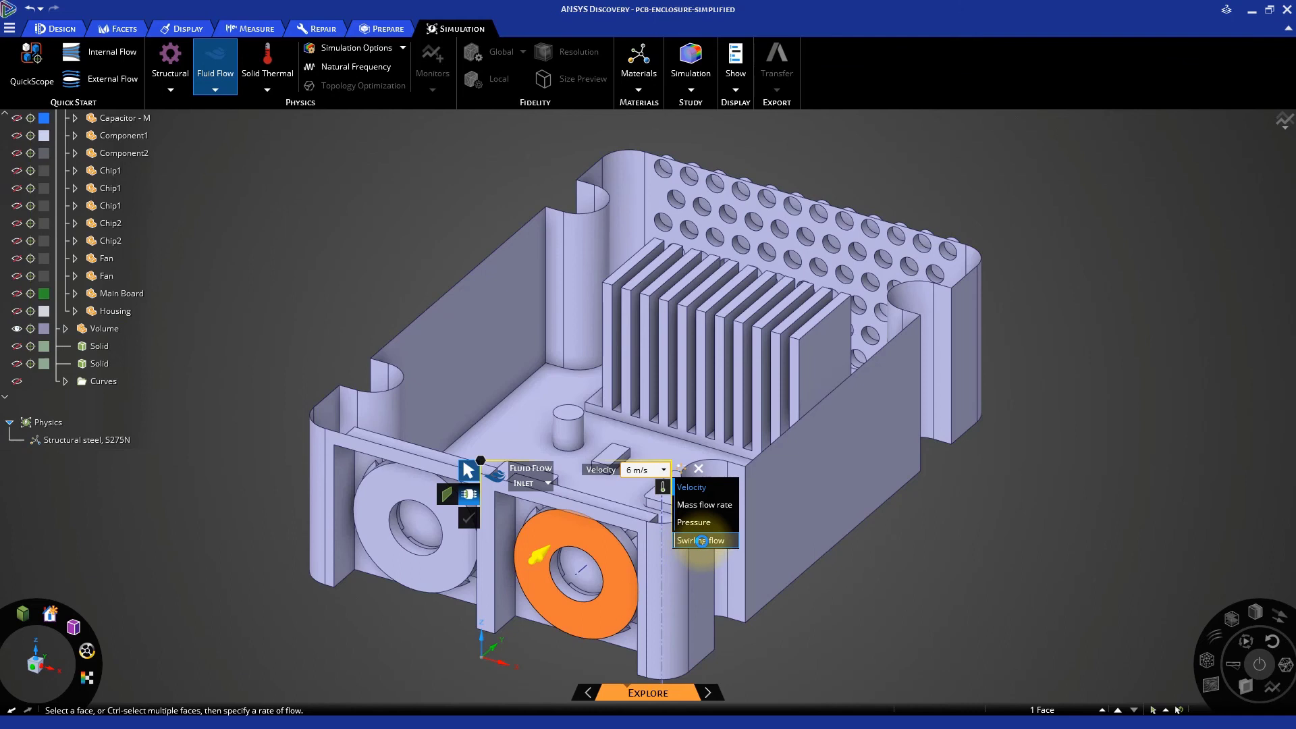
pyautogui.click(699, 540)
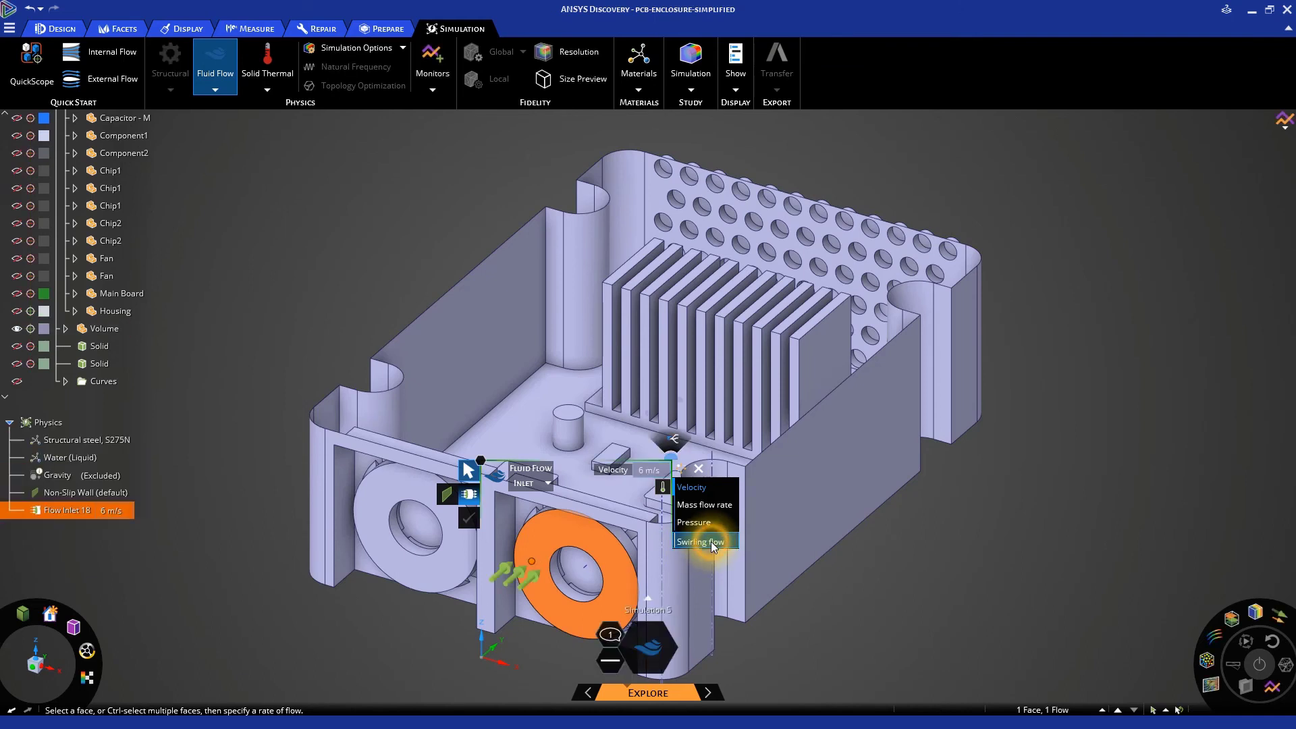
# Enable swirling flow at -1200 rpm on that inlet and select the other fan opening
pyautogui.click(700, 541)
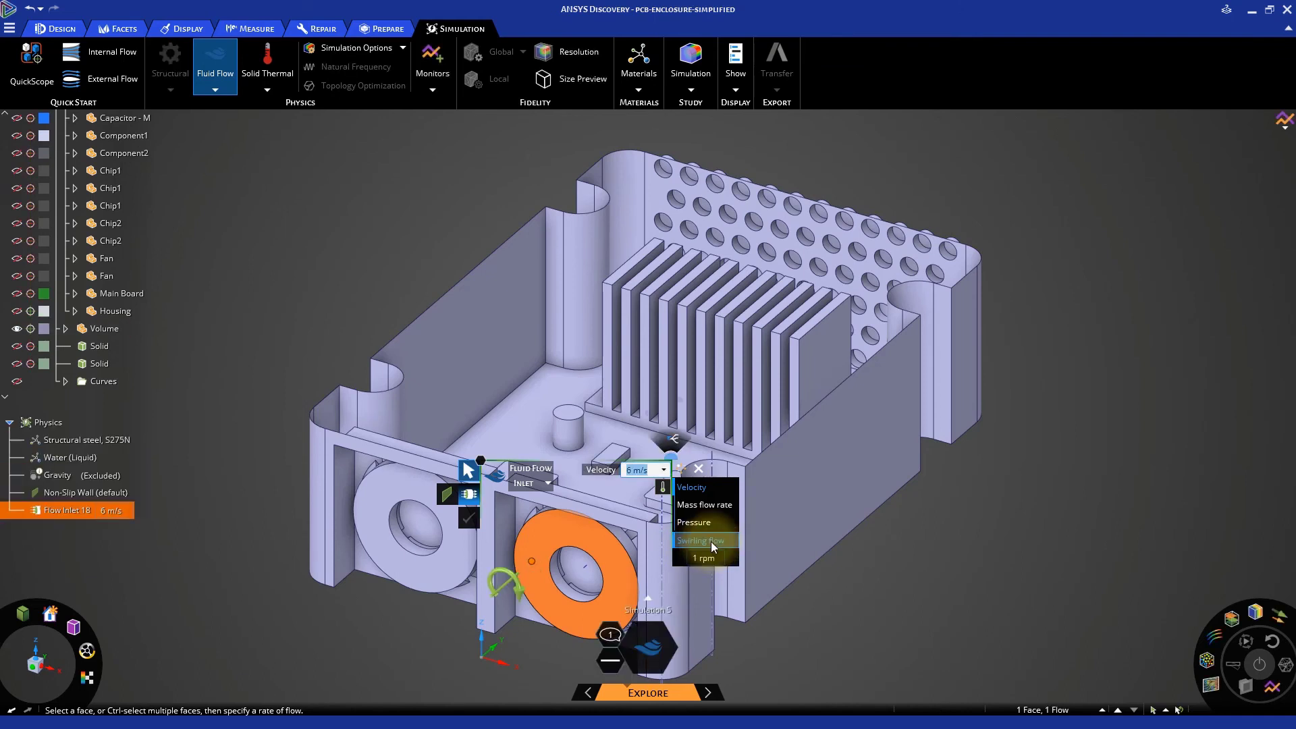
pyautogui.click(701, 540)
pyautogui.write('-1200')
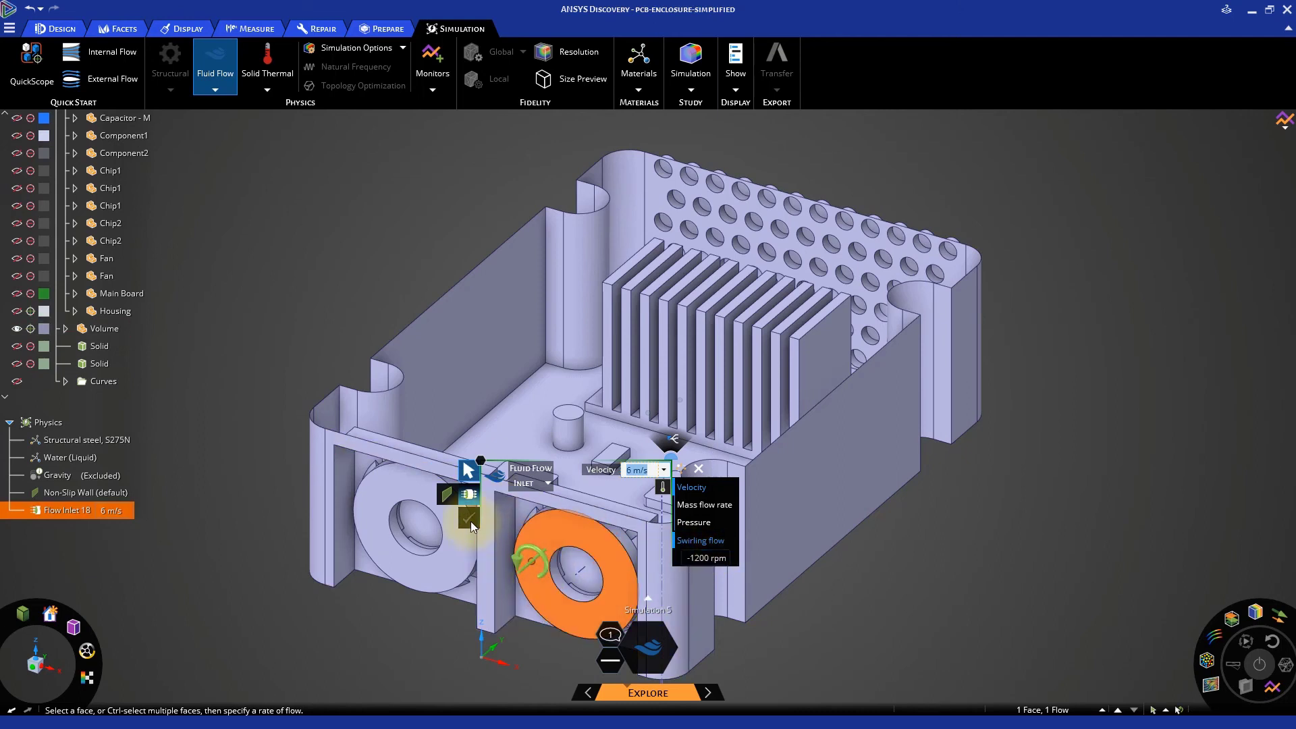
pyautogui.click(375, 530)
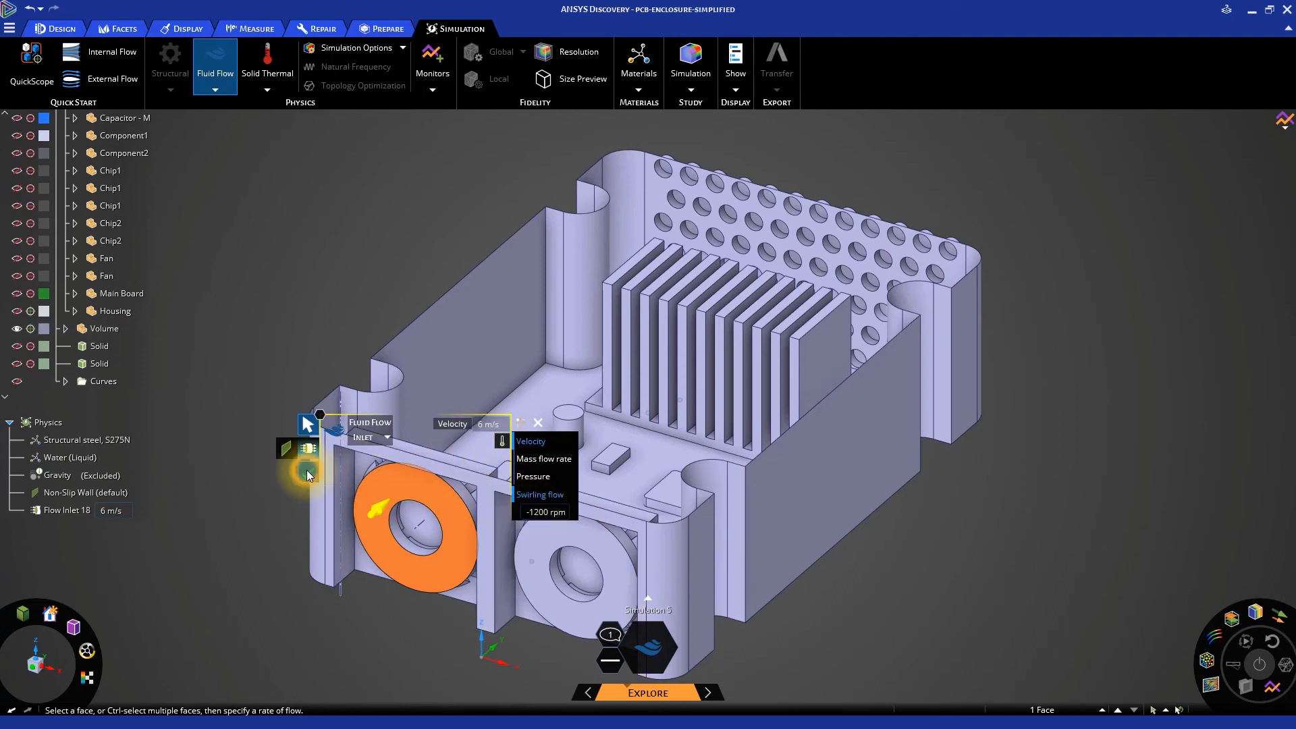
# Apply the swirling 6 m/s inlet to the second fan and review the setup warnings
pyautogui.click(308, 472)
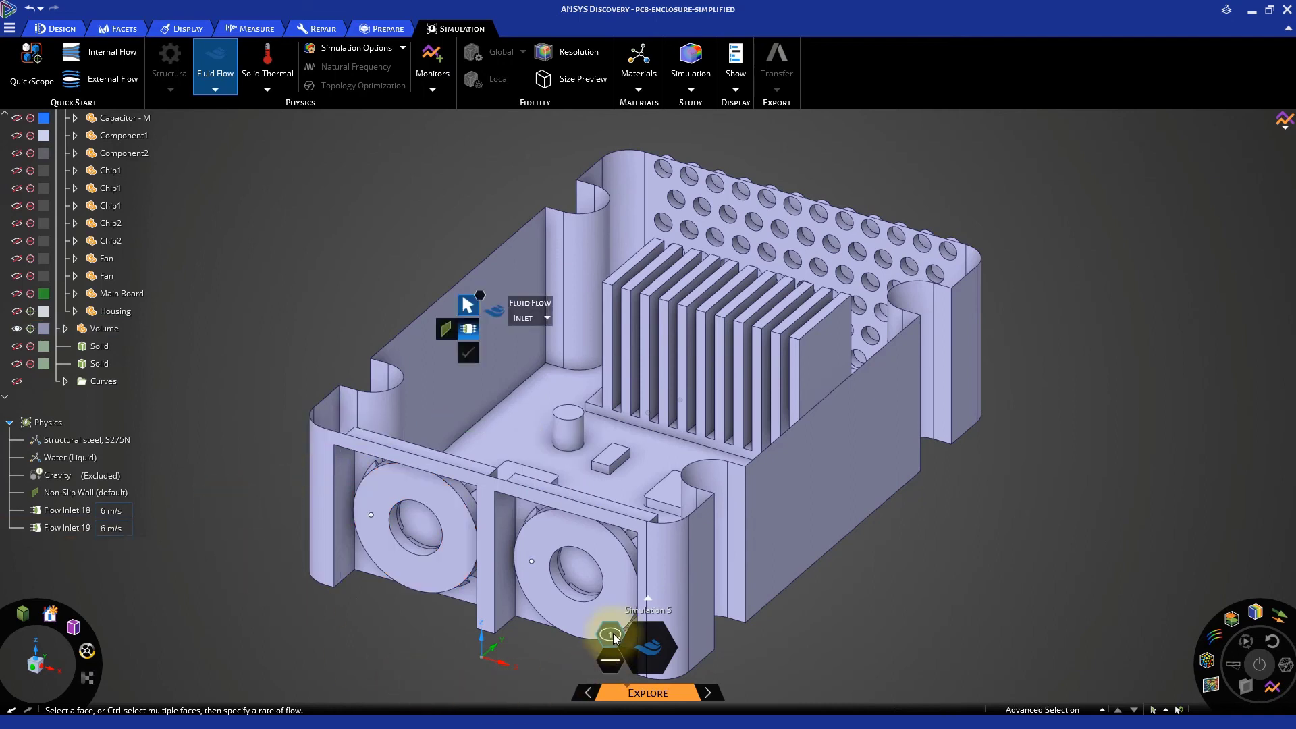
pyautogui.click(610, 634)
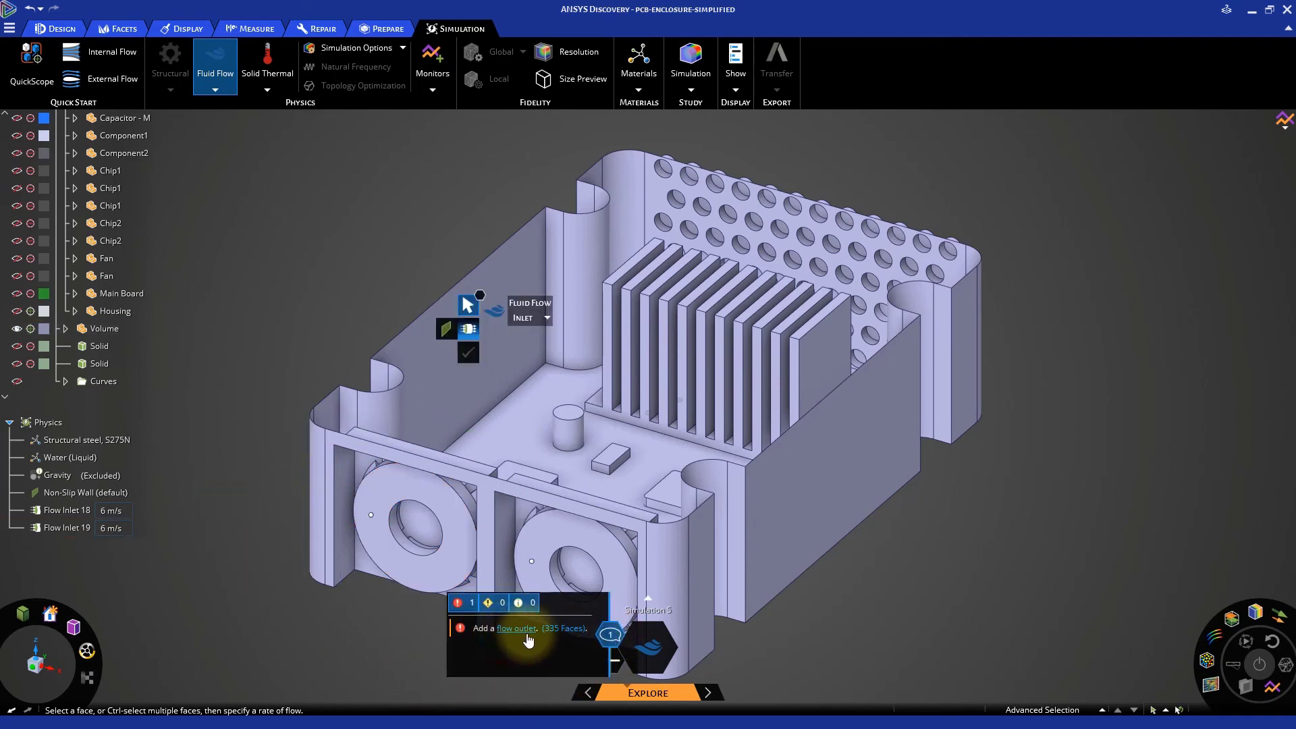
pyautogui.moveTo(603, 644)
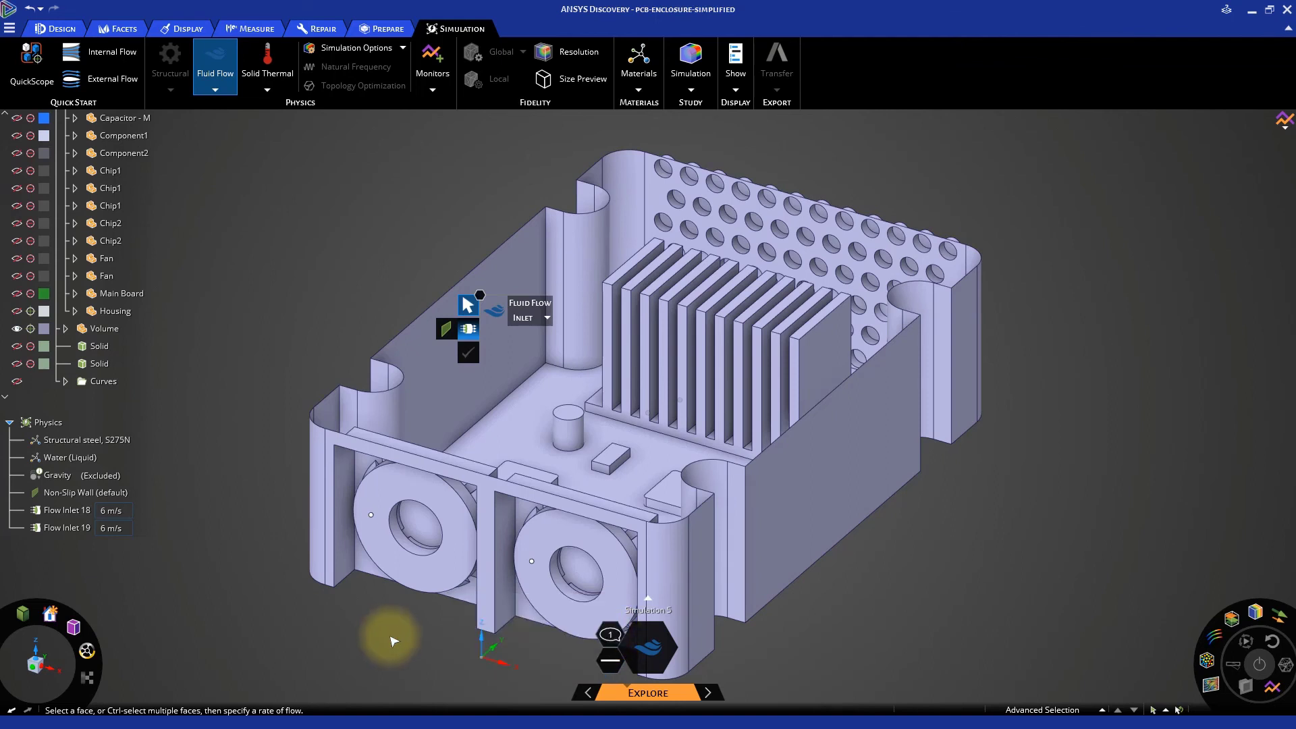
pyautogui.moveTo(291, 675)
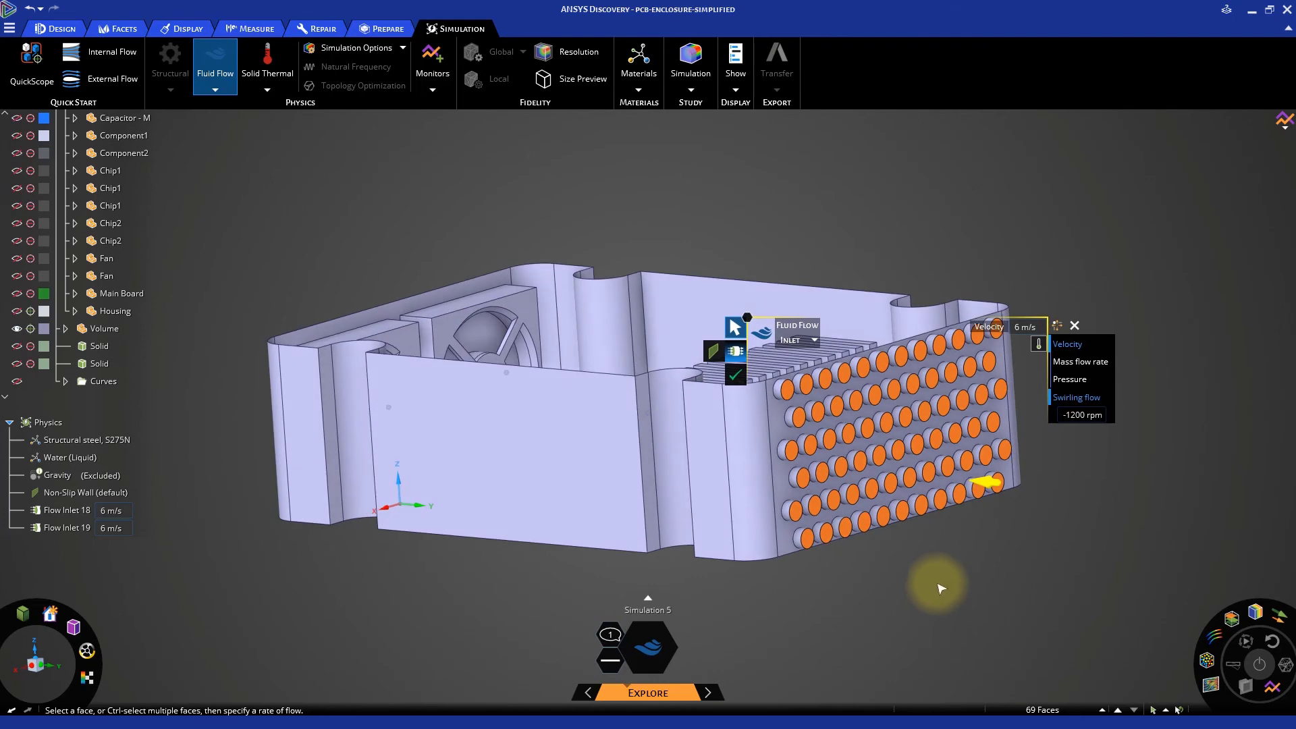
# Switch the vent-hole condition to an outlet at 0 Pa pressure and confirm it
pyautogui.click(797, 341)
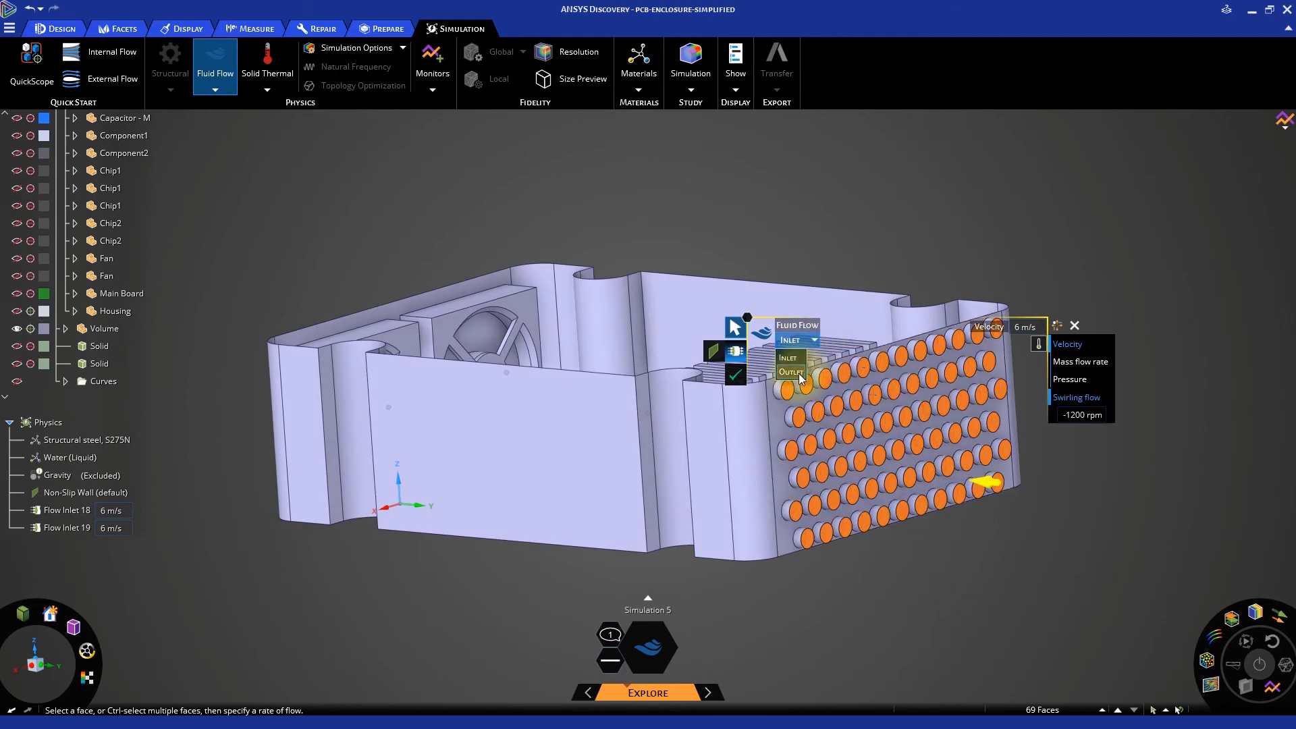
pyautogui.click(791, 372)
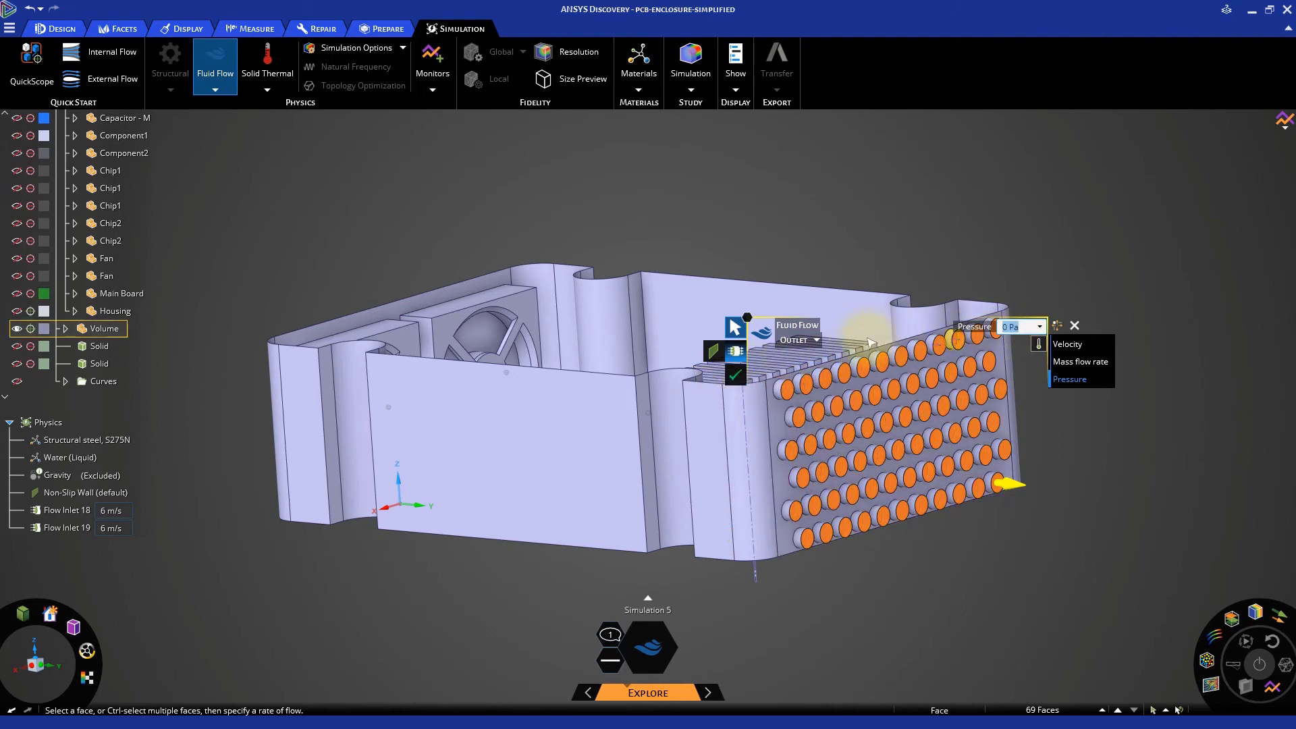
pyautogui.click(735, 377)
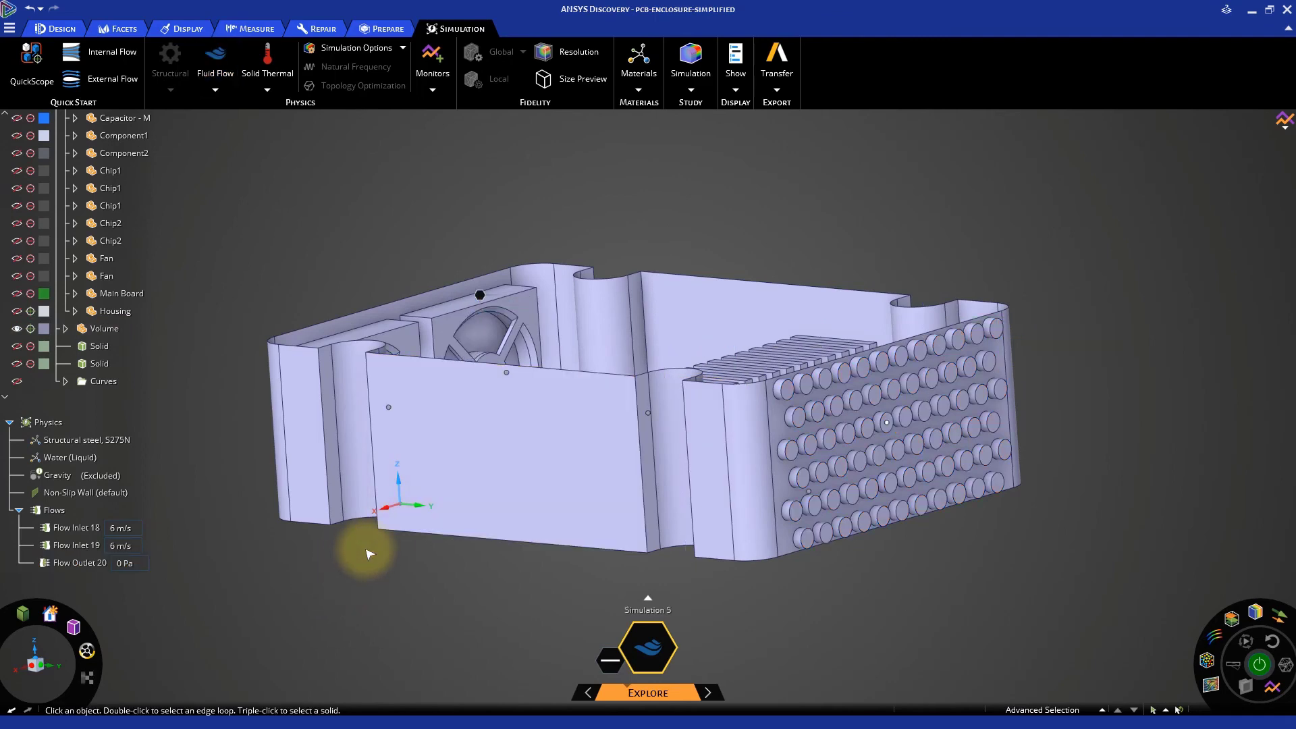
# Assign Air as the material of the enclosure fluid volume instead of water
pyautogui.click(71, 457)
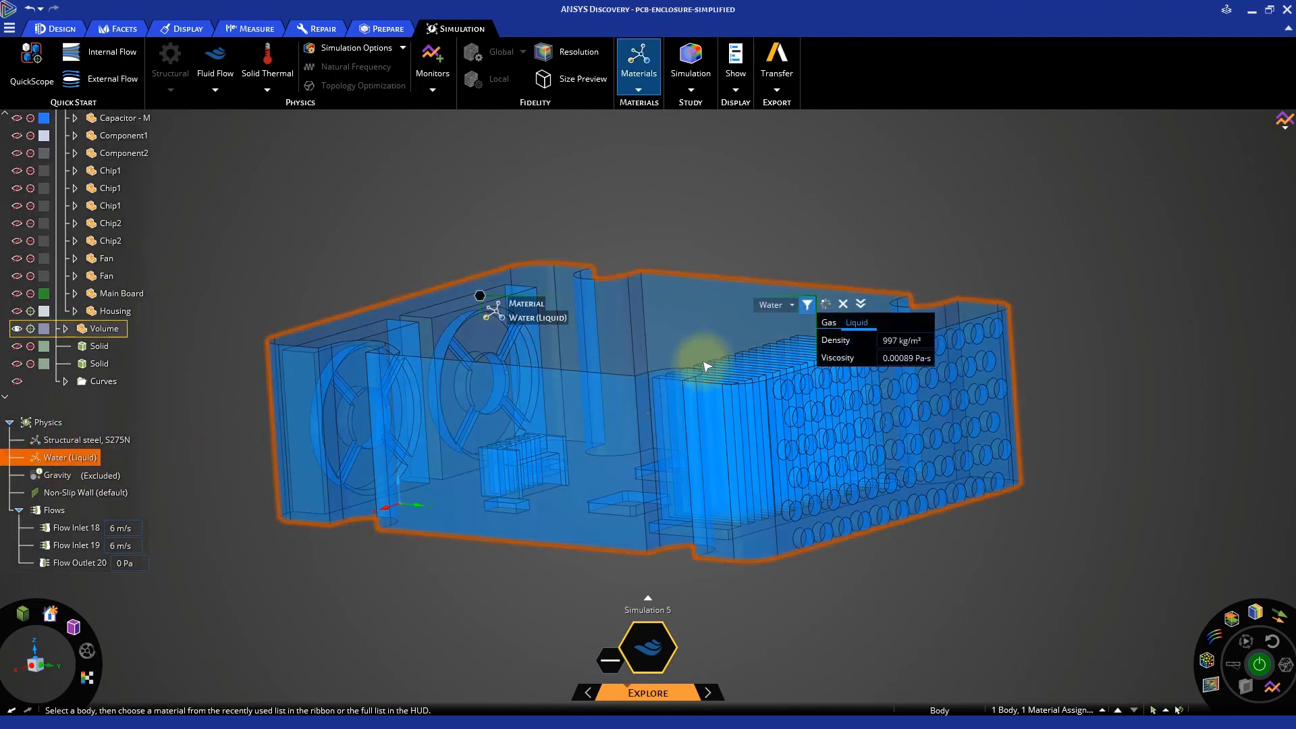
pyautogui.click(791, 305)
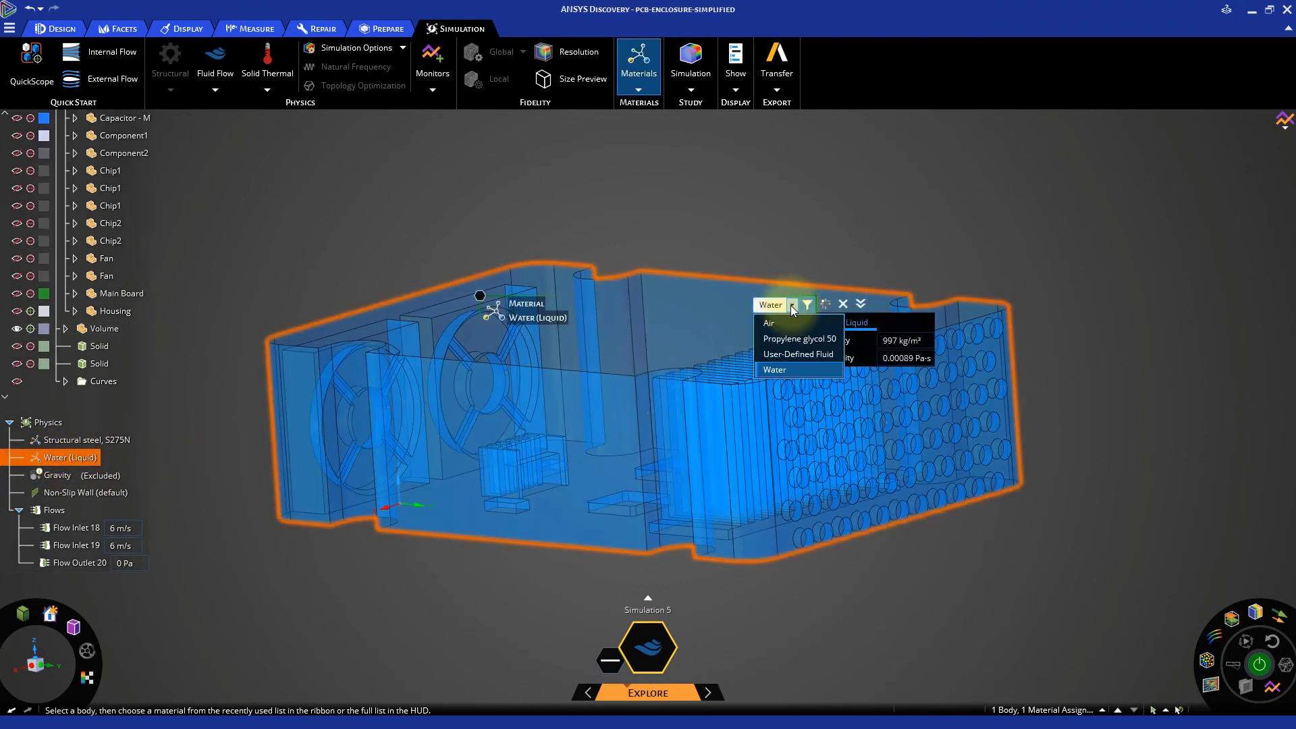
pyautogui.moveTo(785, 324)
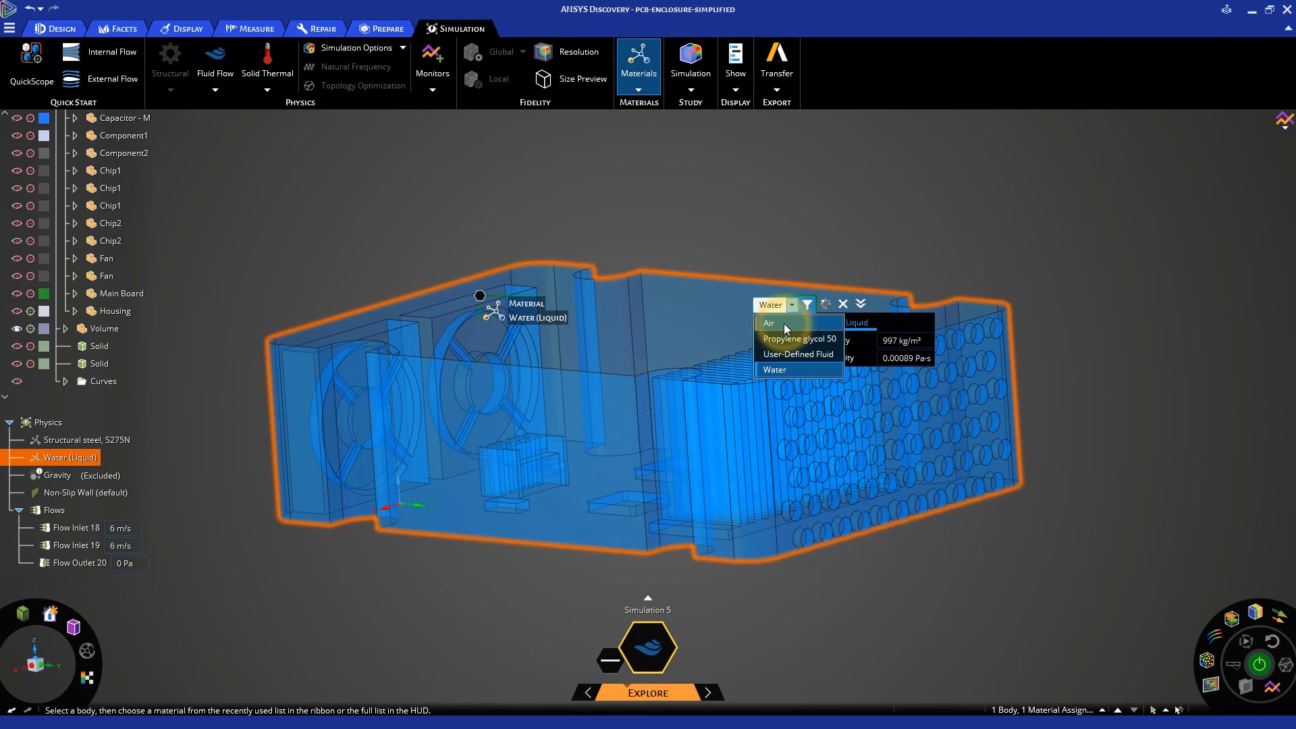
pyautogui.click(768, 323)
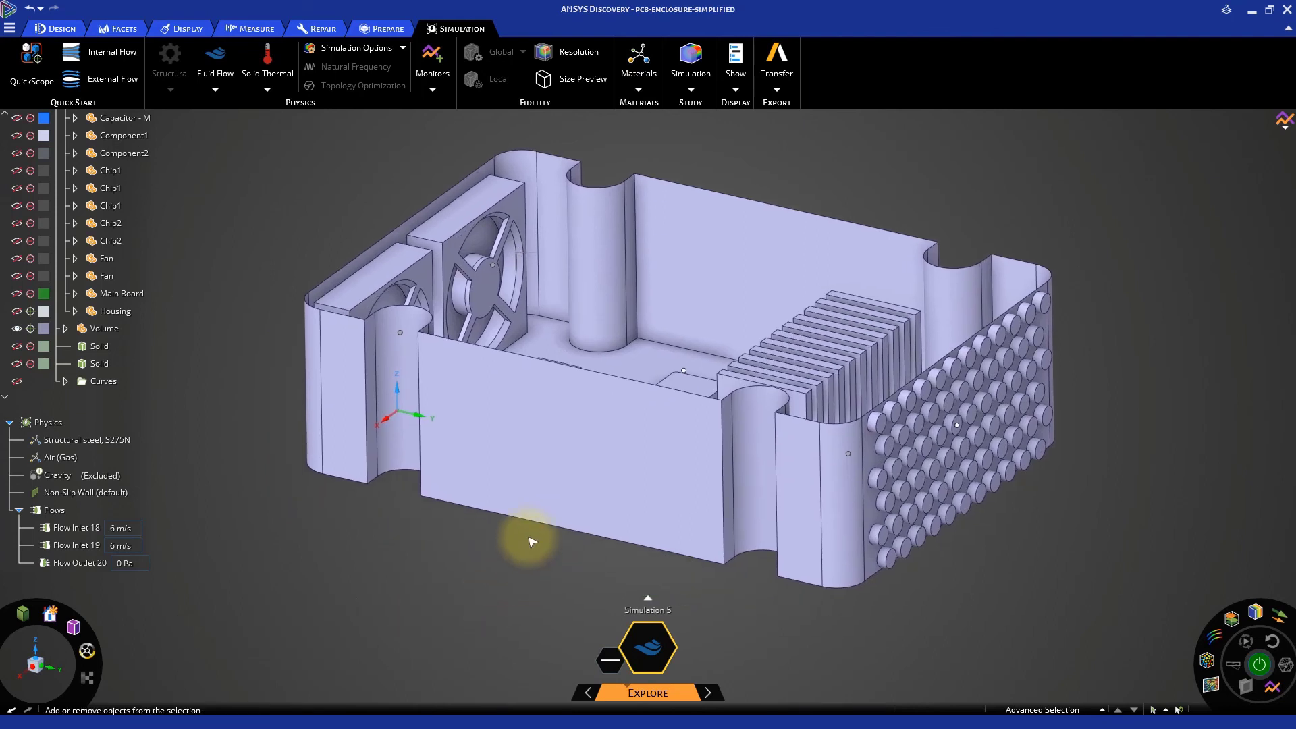
pyautogui.moveTo(532, 543); pyautogui.dragTo(535, 567)
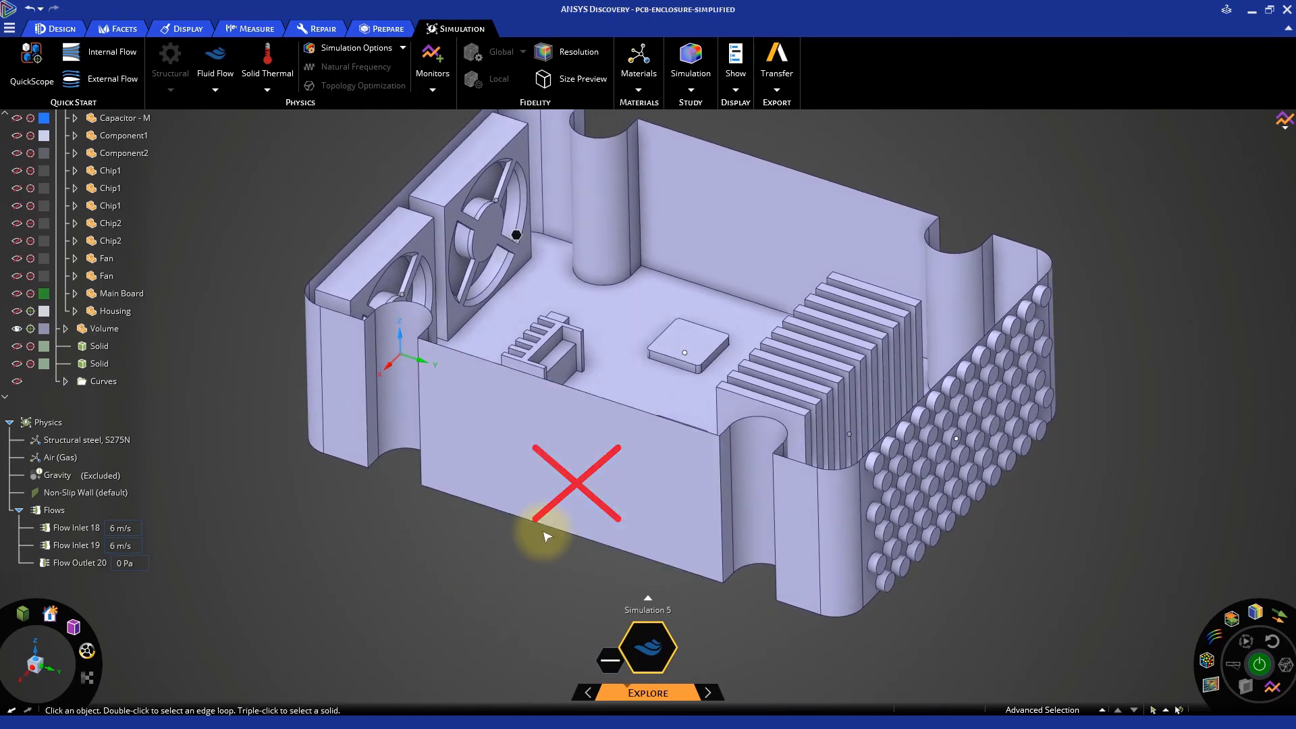
pyautogui.click(83, 491)
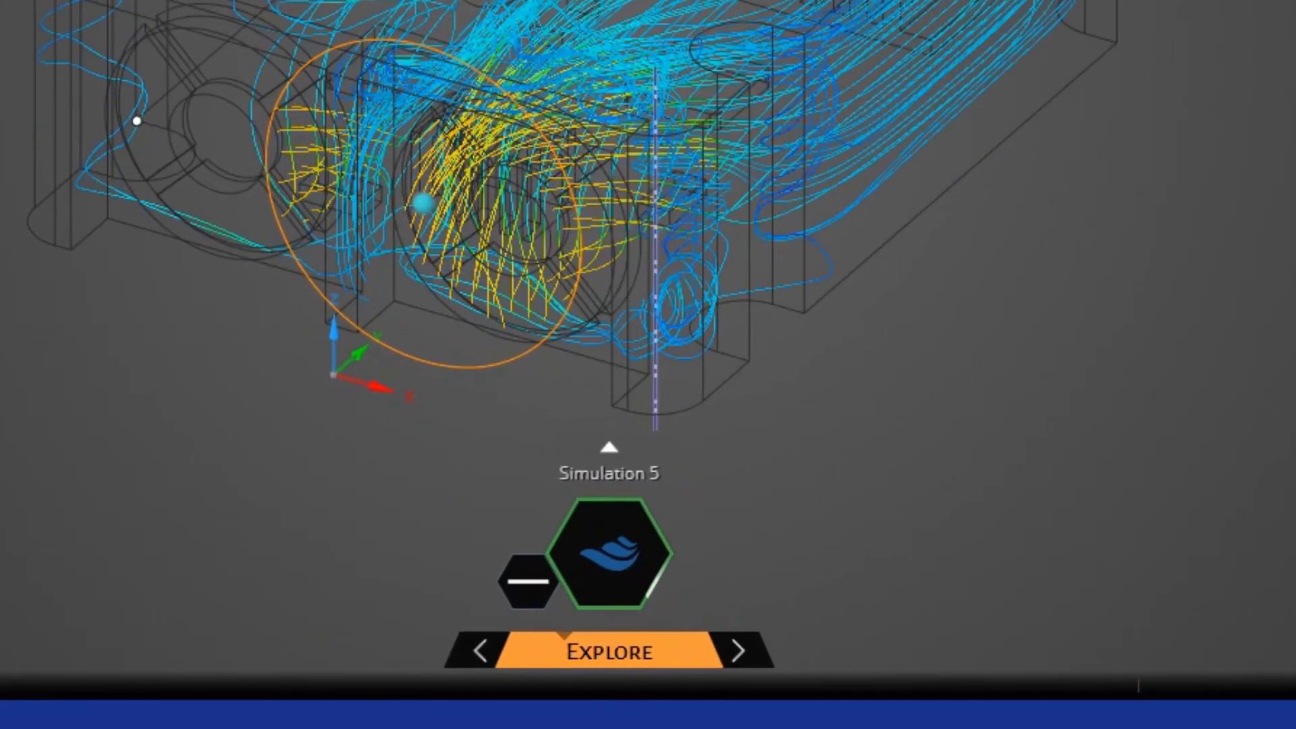
pyautogui.click(609, 564)
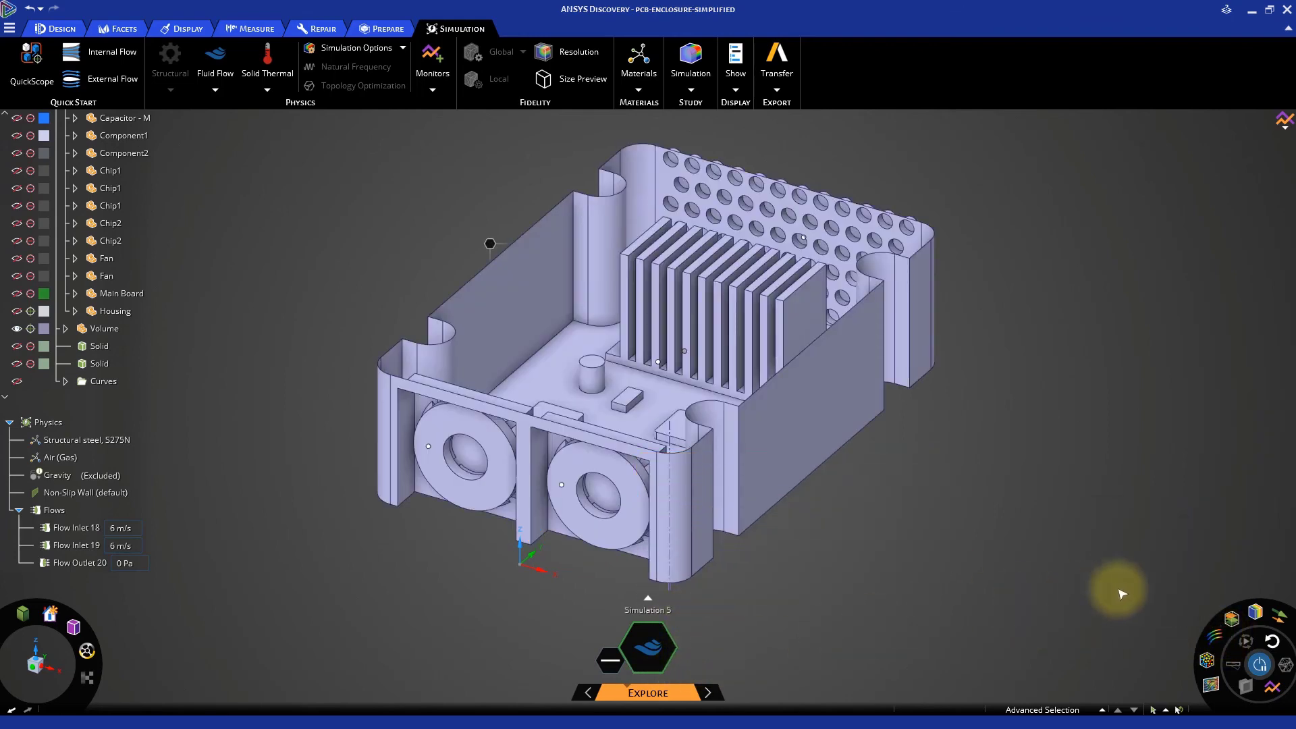
# Display velocity magnitude contours on the enclosure and orbit to view fans and walls
pyautogui.click(1231, 612)
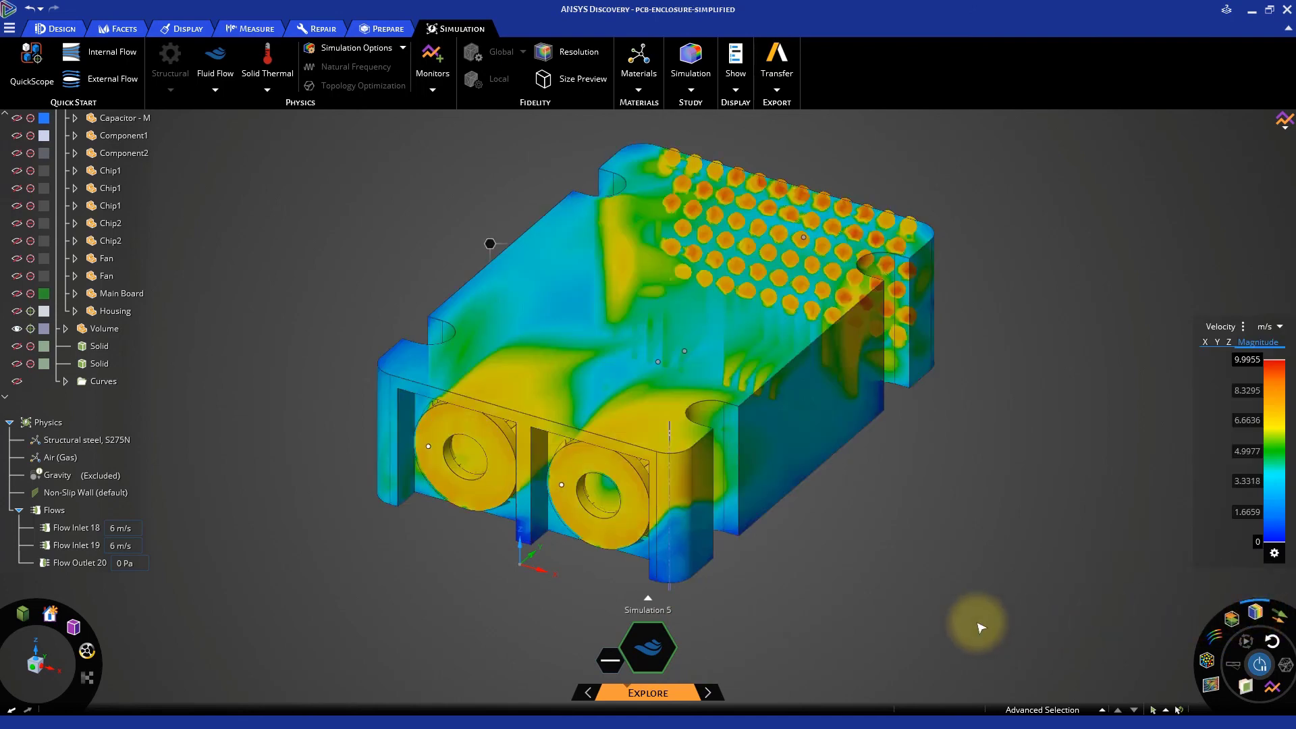
pyautogui.moveTo(980, 627); pyautogui.dragTo(901, 514)
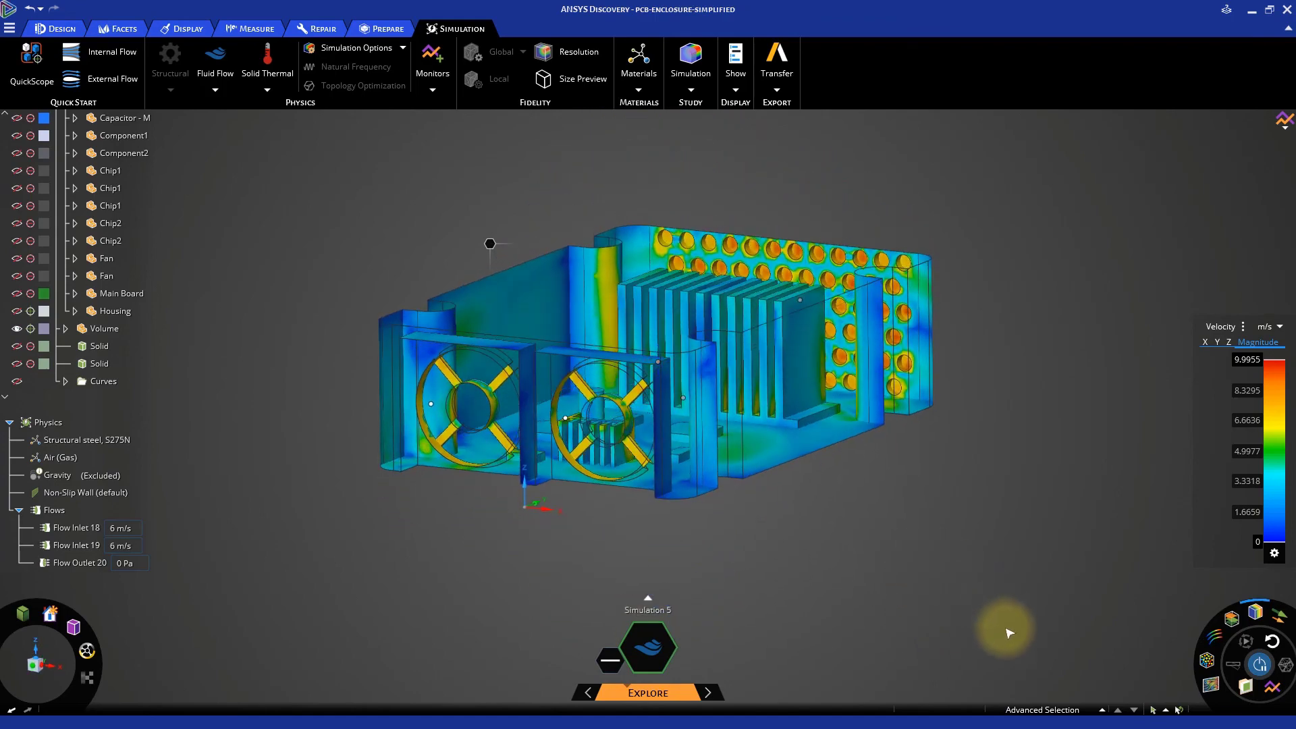
pyautogui.moveTo(1009, 632); pyautogui.dragTo(868, 545)
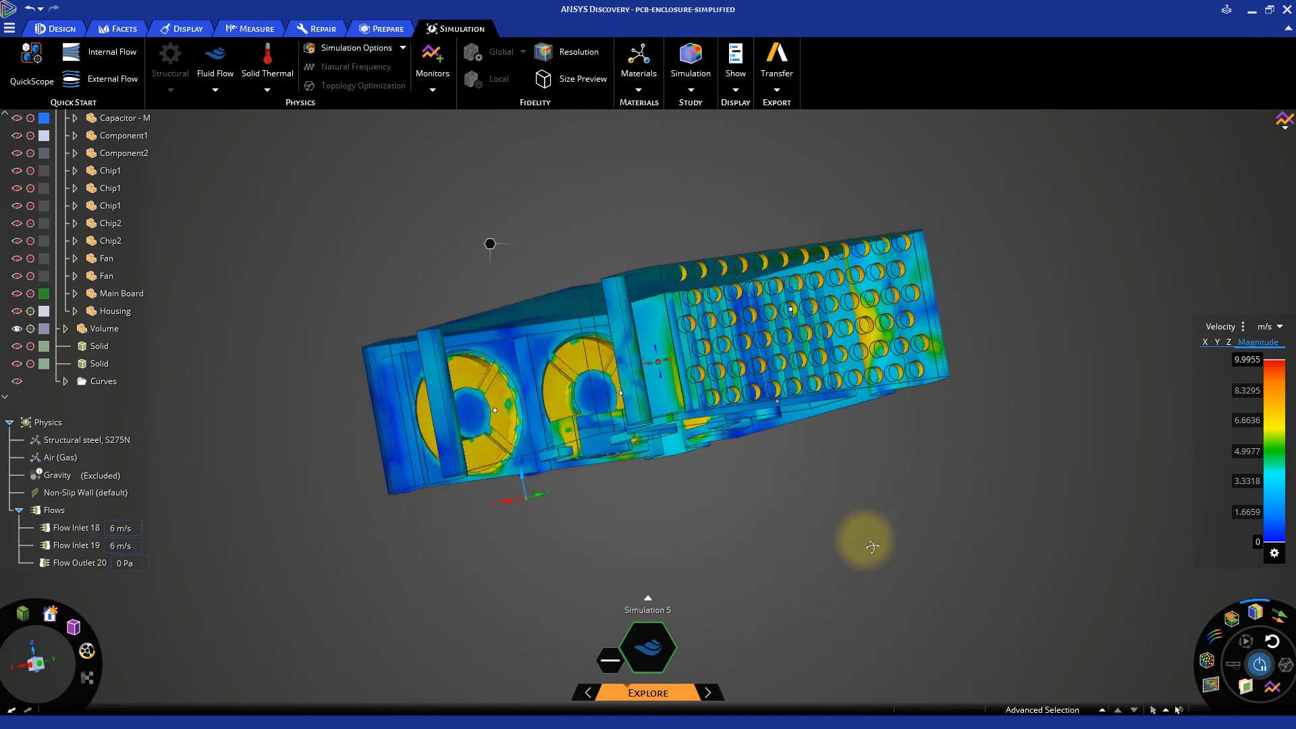
pyautogui.moveTo(872, 547); pyautogui.dragTo(971, 612)
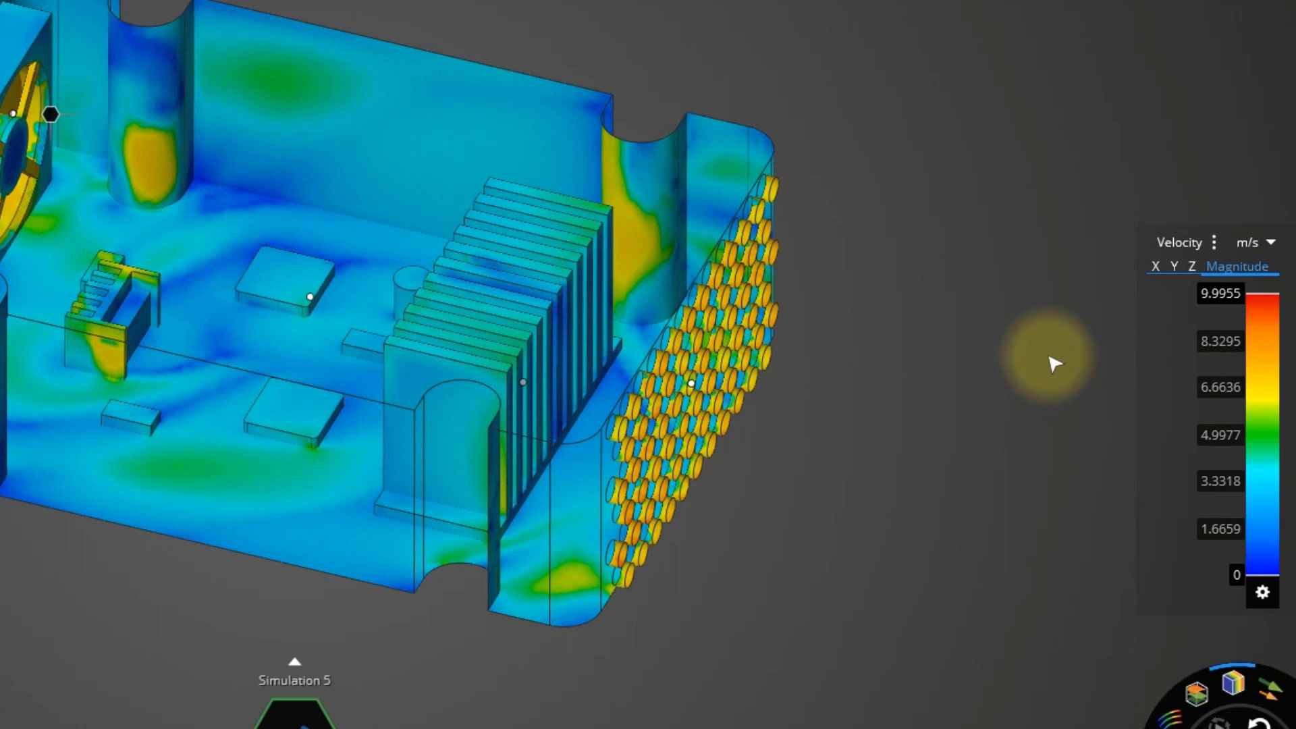
pyautogui.moveTo(1280, 457)
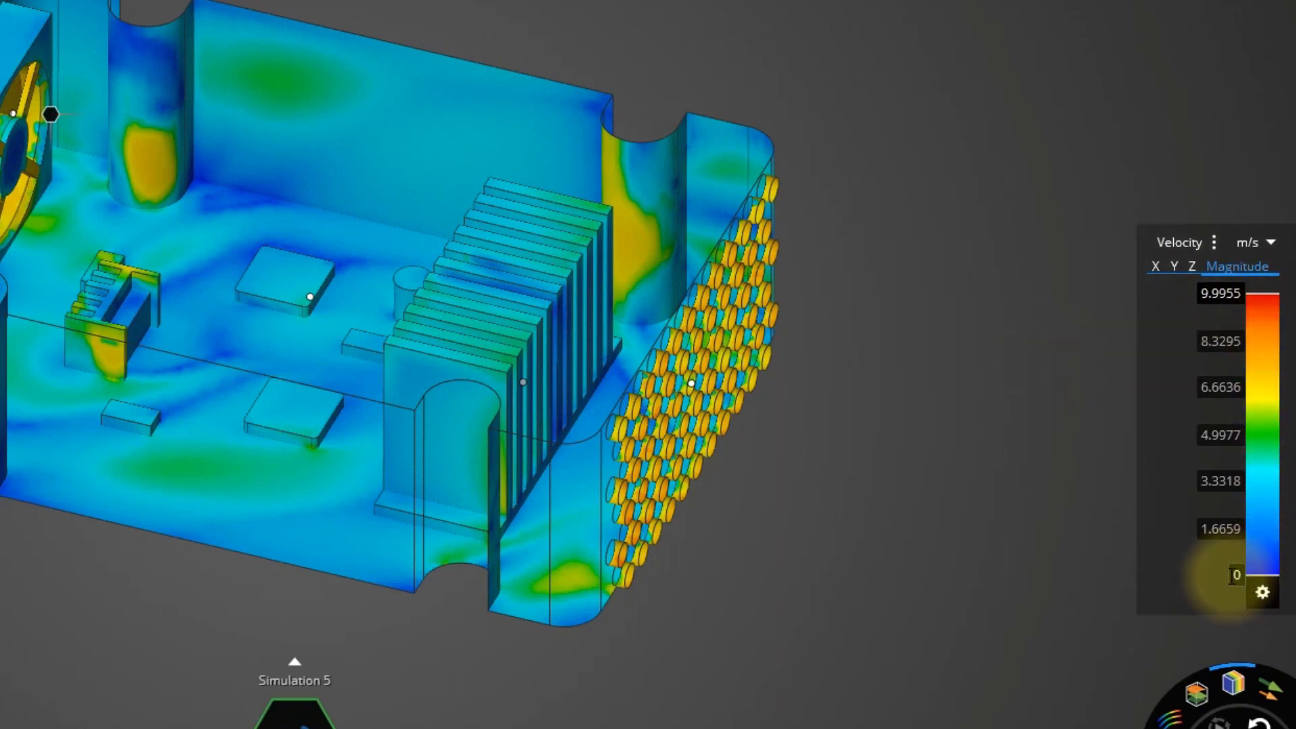
pyautogui.moveTo(1234, 589)
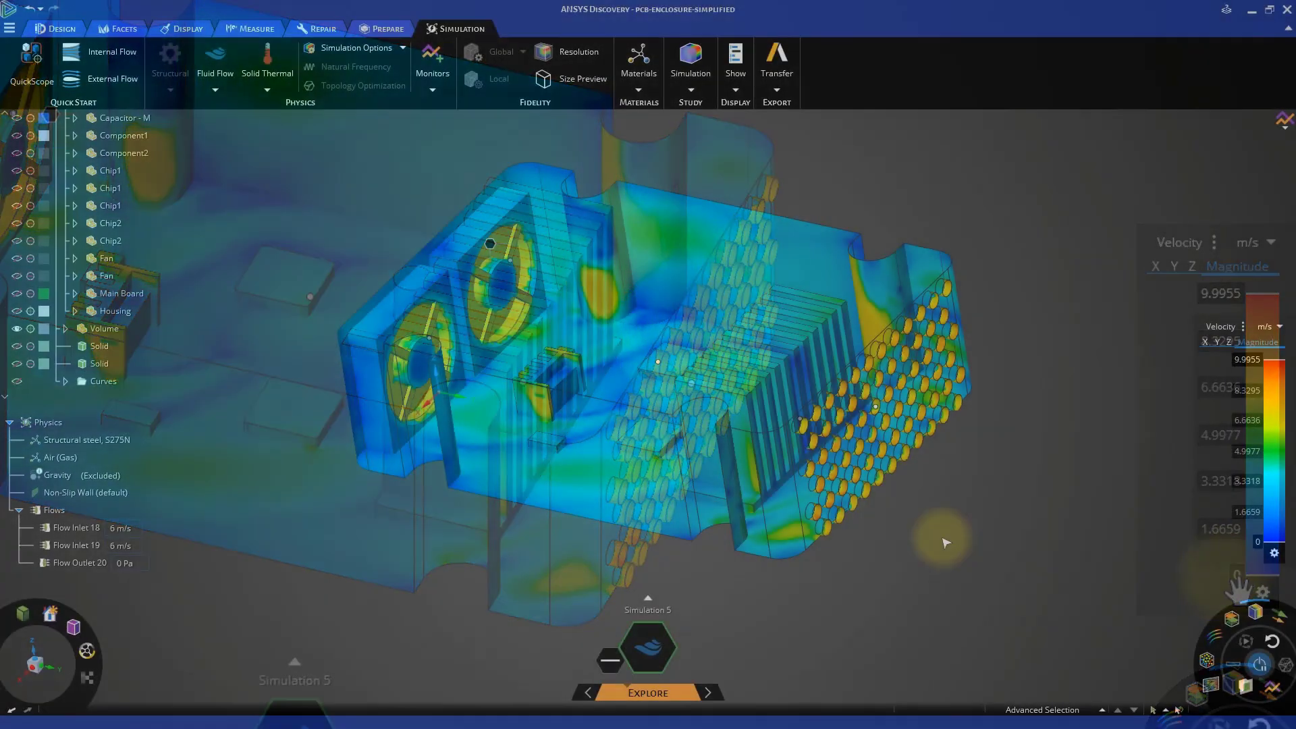
# Adjust the result display and tilt the enclosure into an angled view of the contours
pyautogui.click(104, 328)
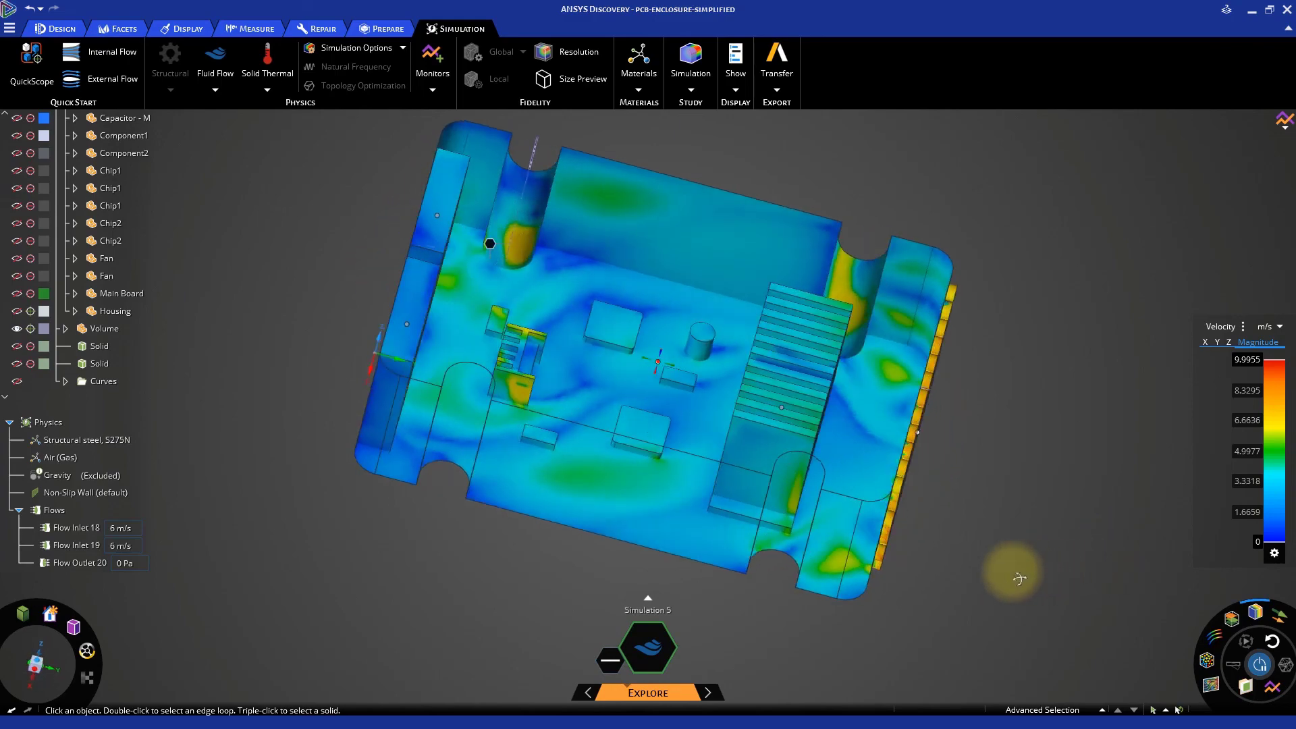
pyautogui.moveTo(1017, 577); pyautogui.dragTo(985, 546)
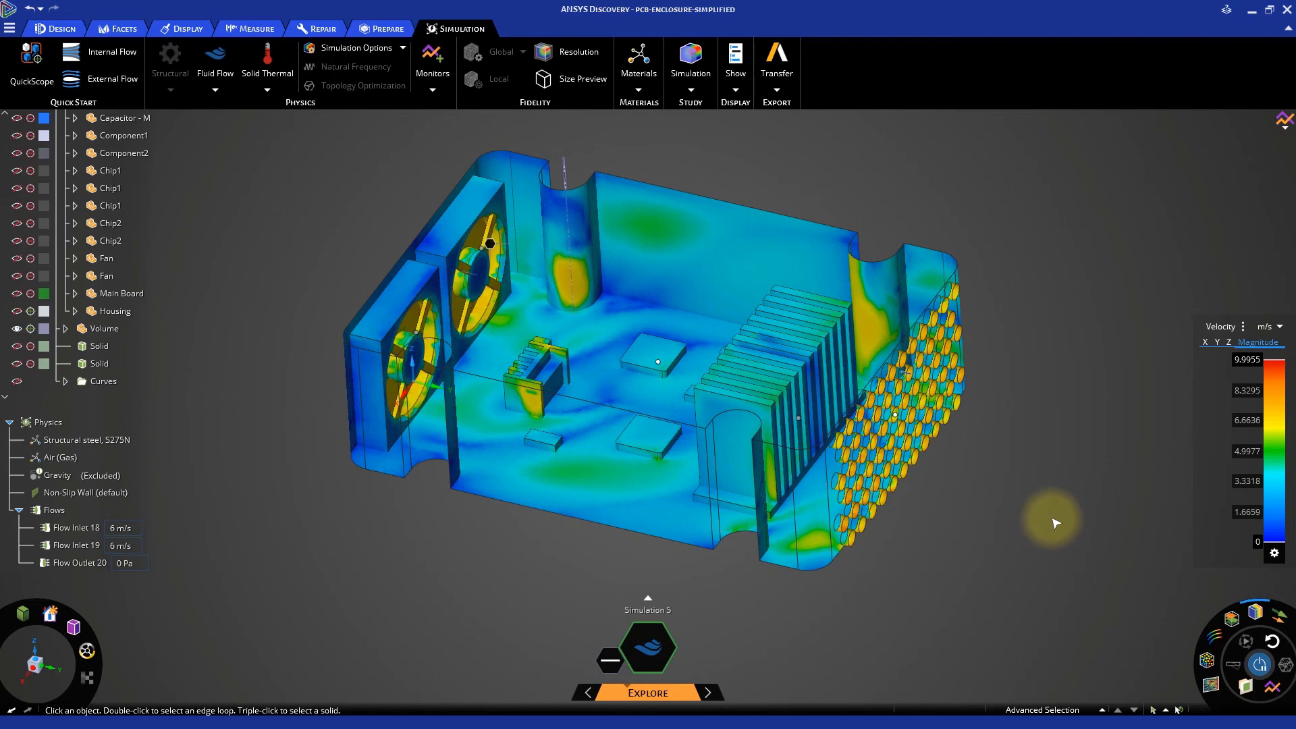
pyautogui.moveTo(1045, 521)
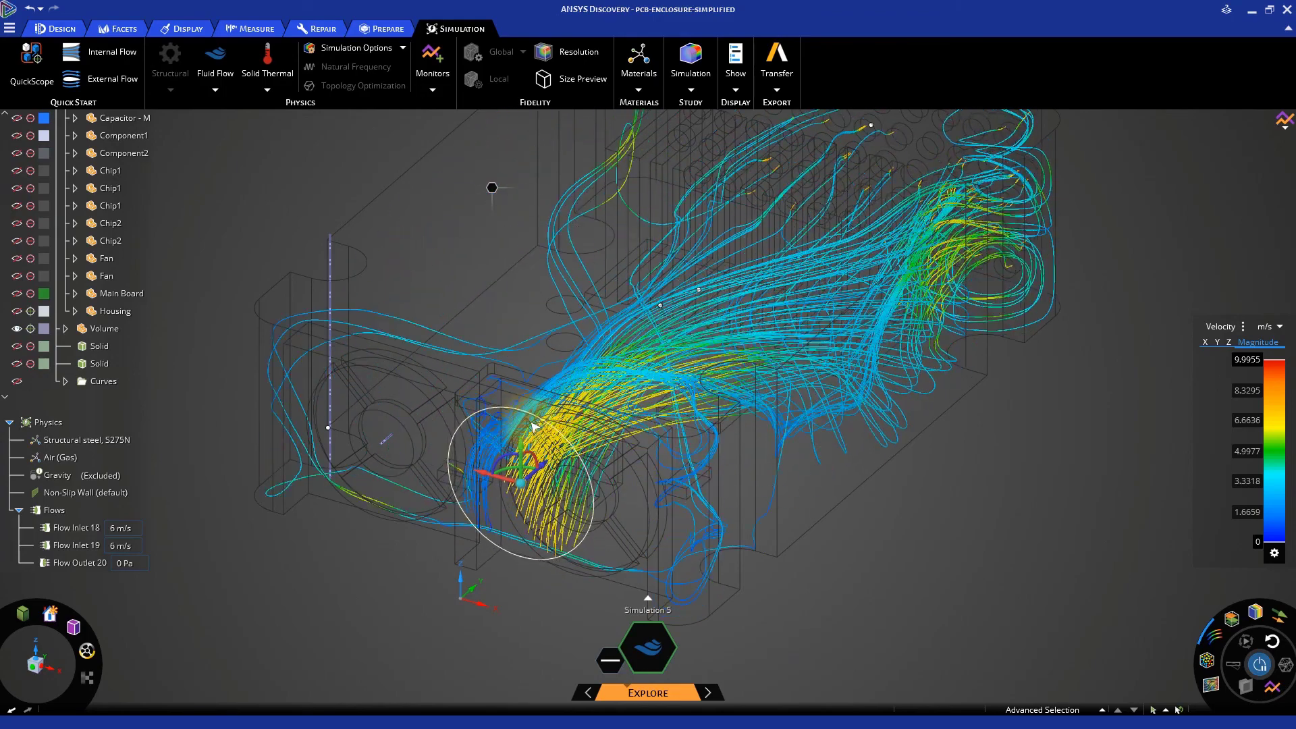
# Switch the velocity result to streamlines seeded from the fan inlet
pyautogui.click(104, 328)
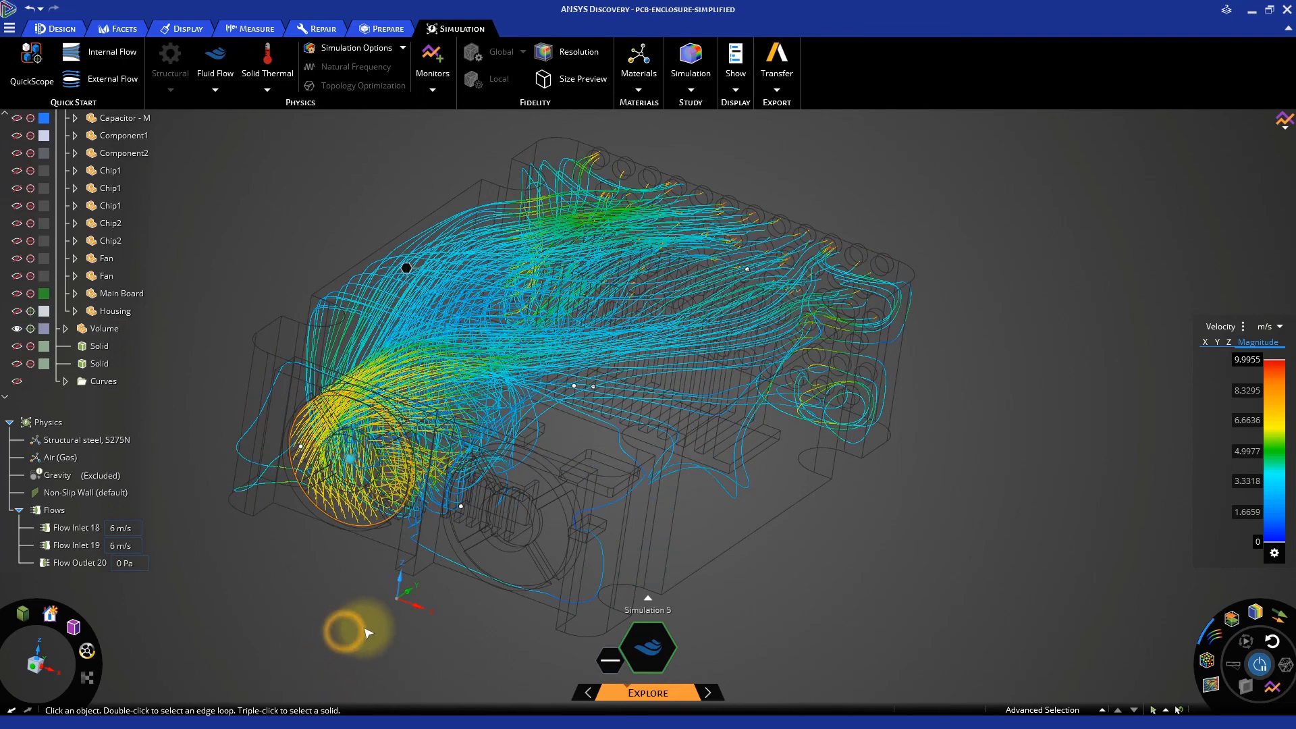
pyautogui.moveTo(367, 632); pyautogui.dragTo(323, 645)
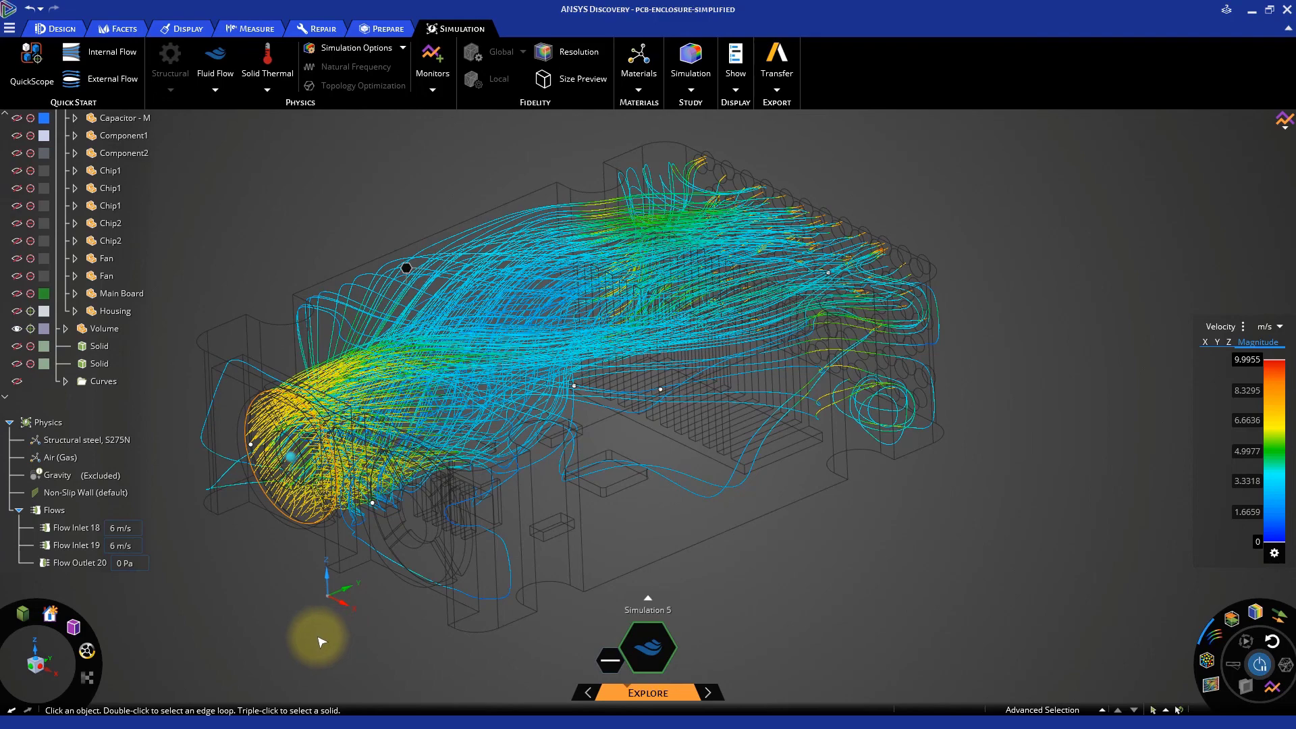
pyautogui.moveTo(320, 641); pyautogui.dragTo(938, 563)
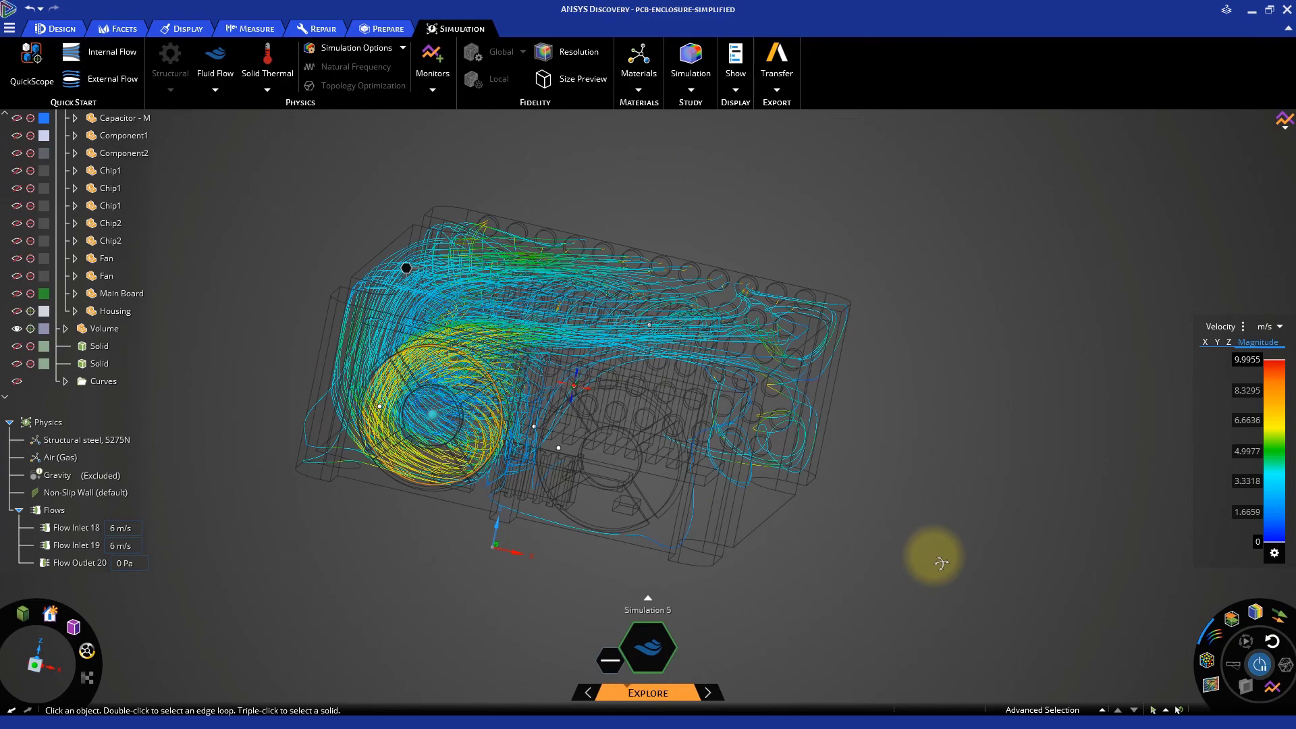
pyautogui.click(425, 387)
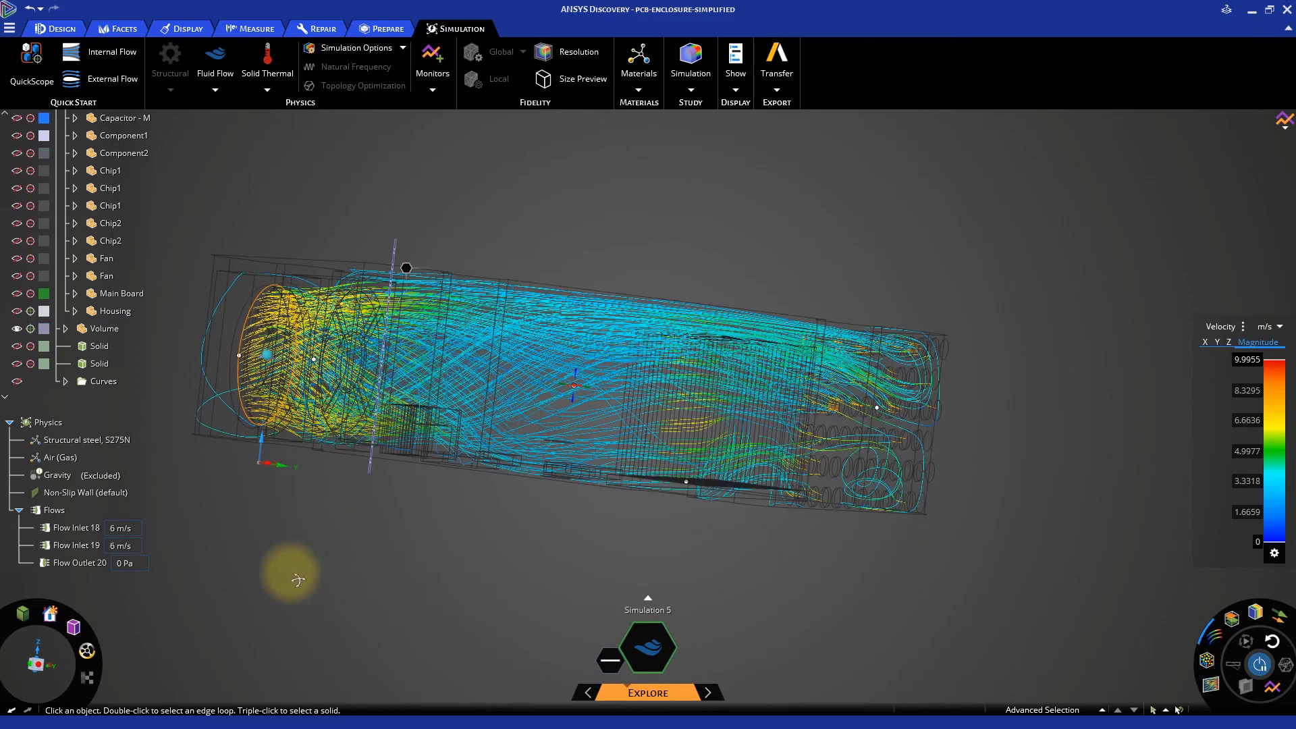
pyautogui.moveTo(297, 576); pyautogui.dragTo(733, 638)
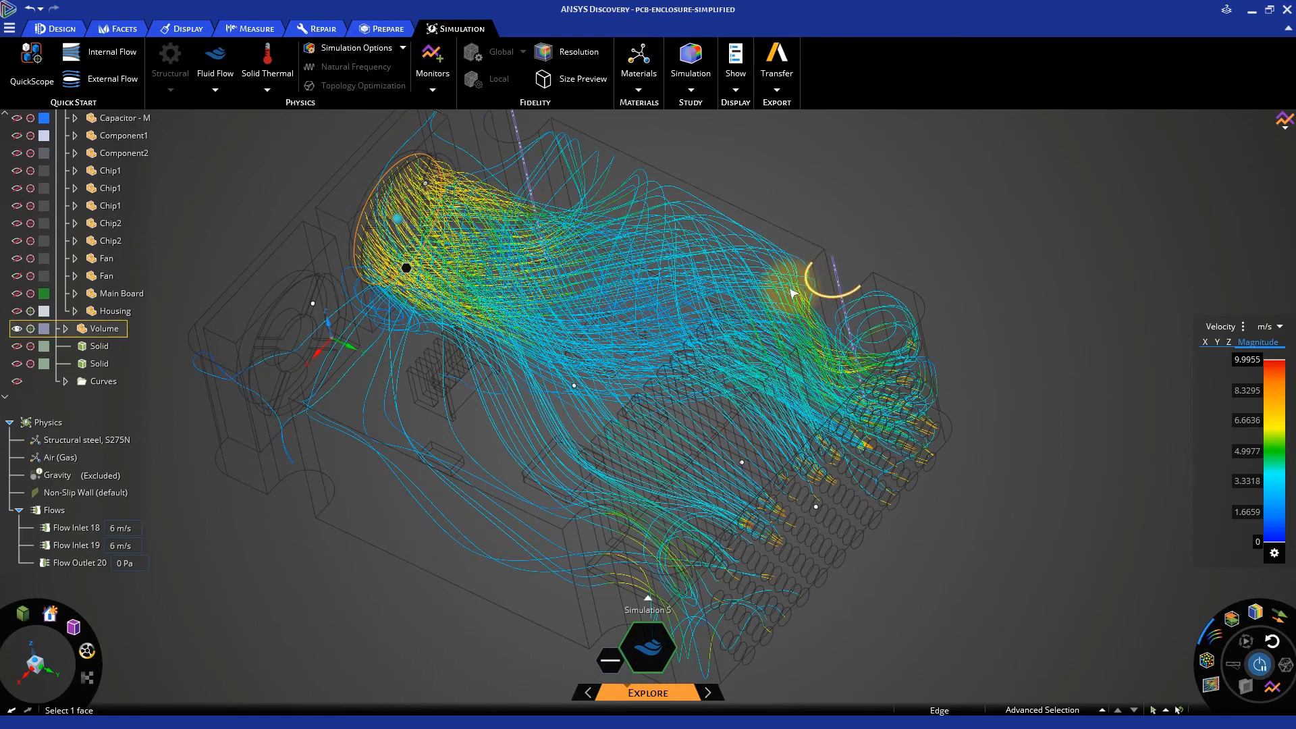
pyautogui.moveTo(791, 294); pyautogui.dragTo(955, 584)
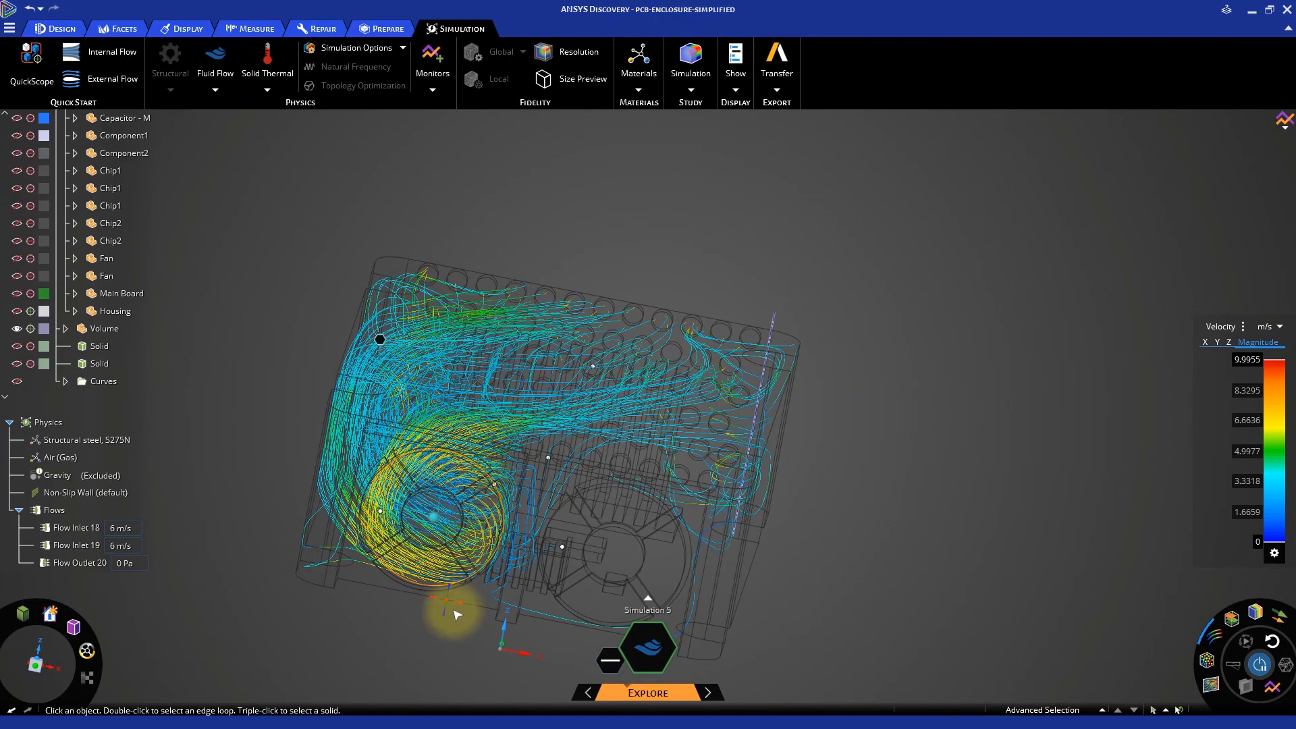
pyautogui.click(712, 421)
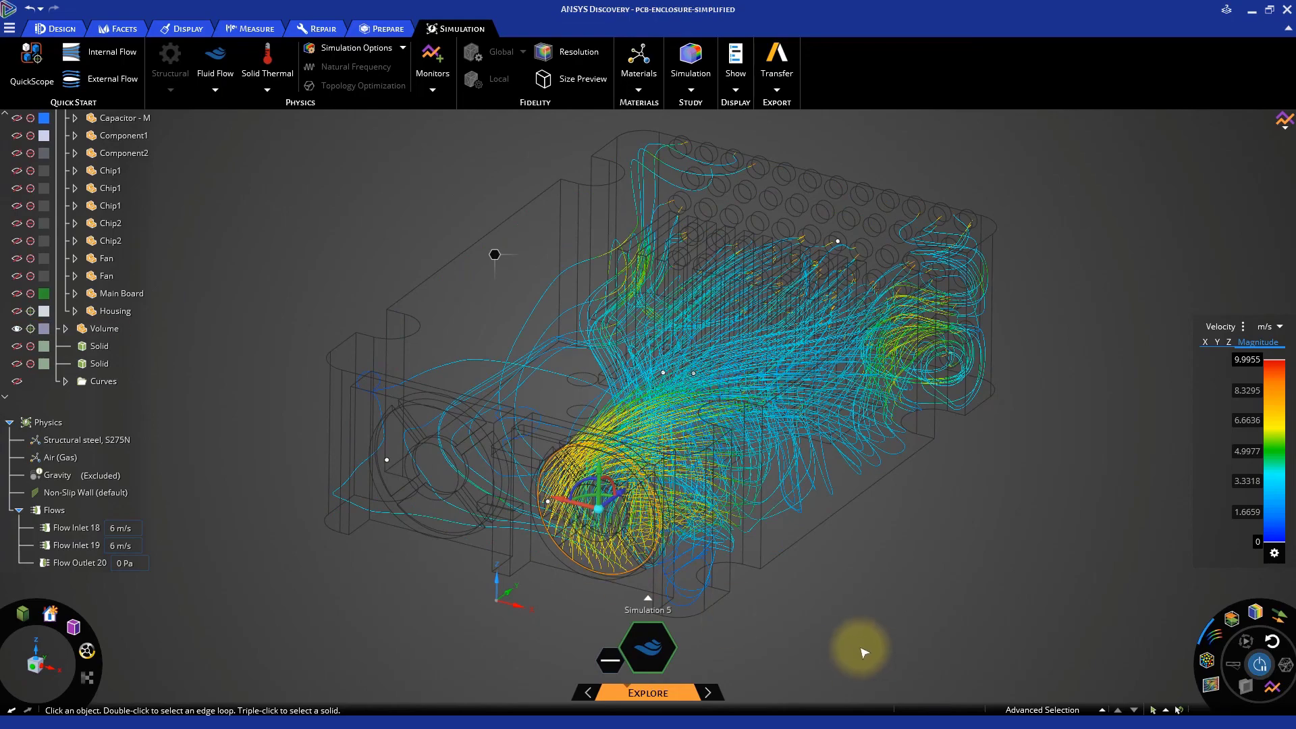
pyautogui.moveTo(862, 652); pyautogui.dragTo(949, 600)
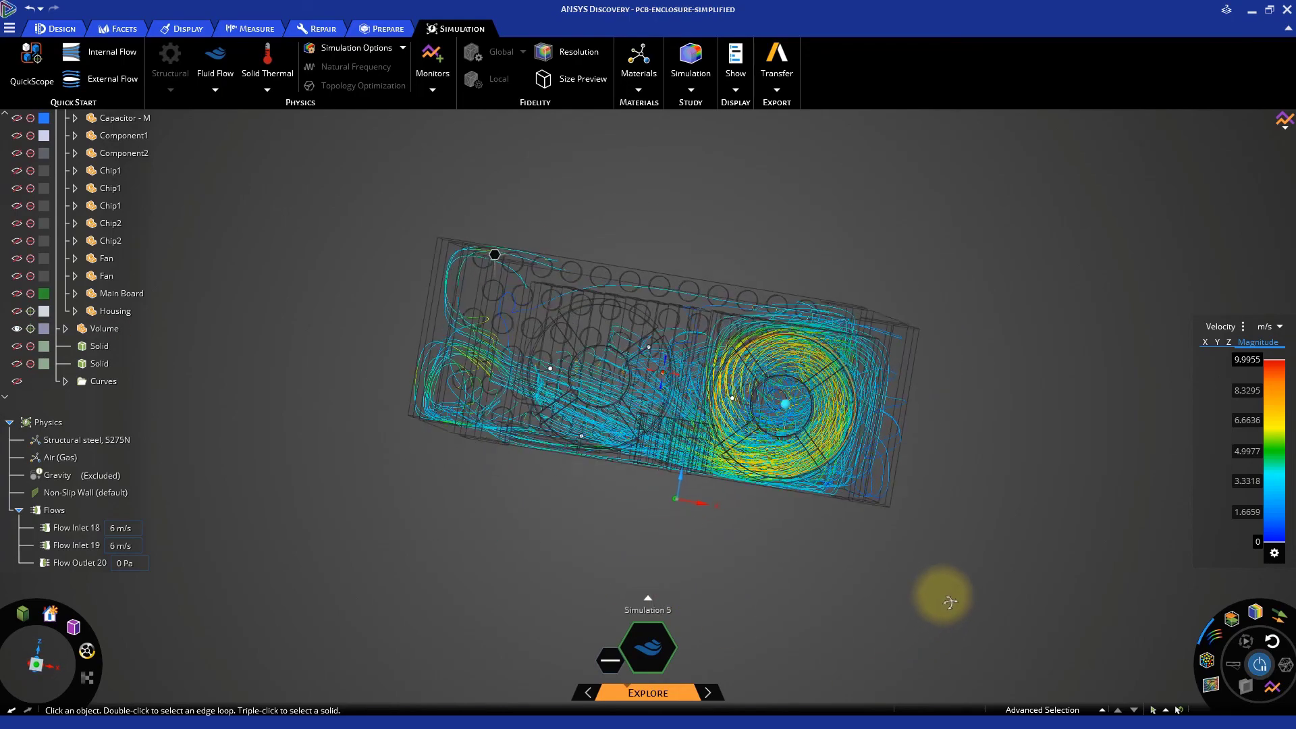
pyautogui.moveTo(949, 601); pyautogui.dragTo(915, 662)
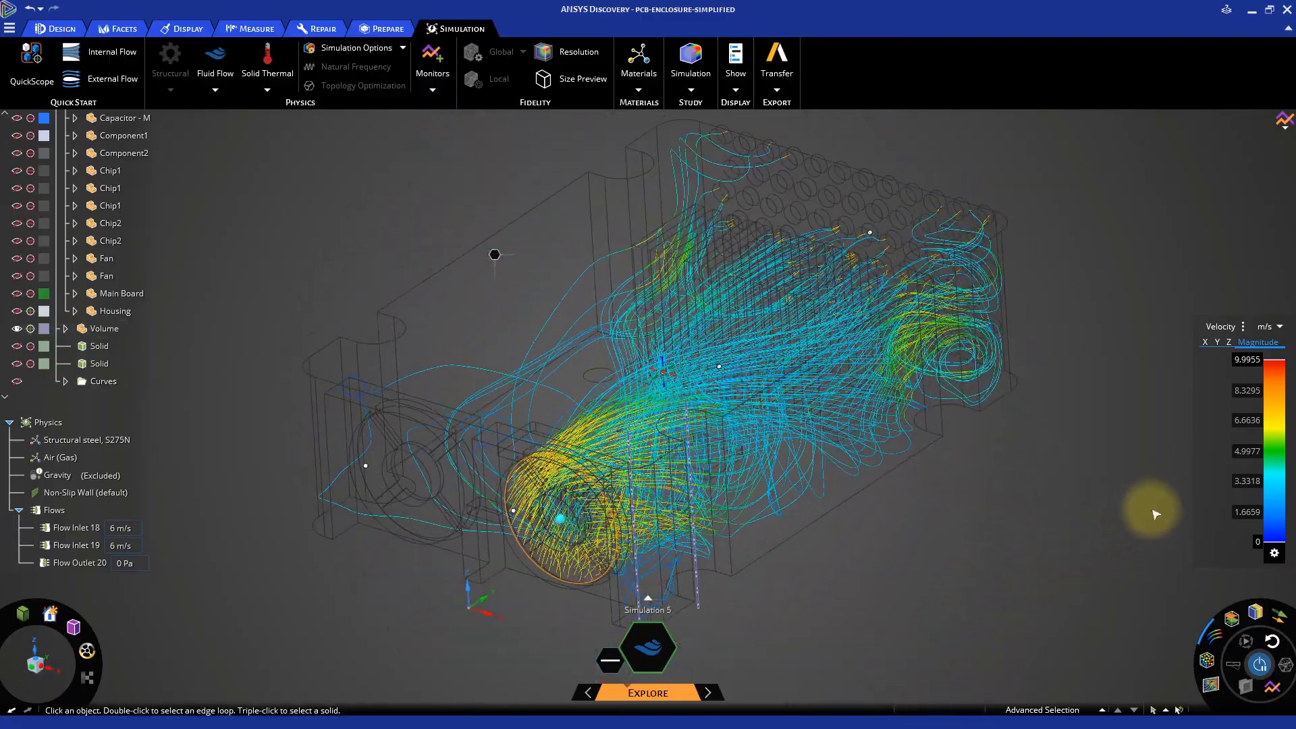
pyautogui.click(1213, 640)
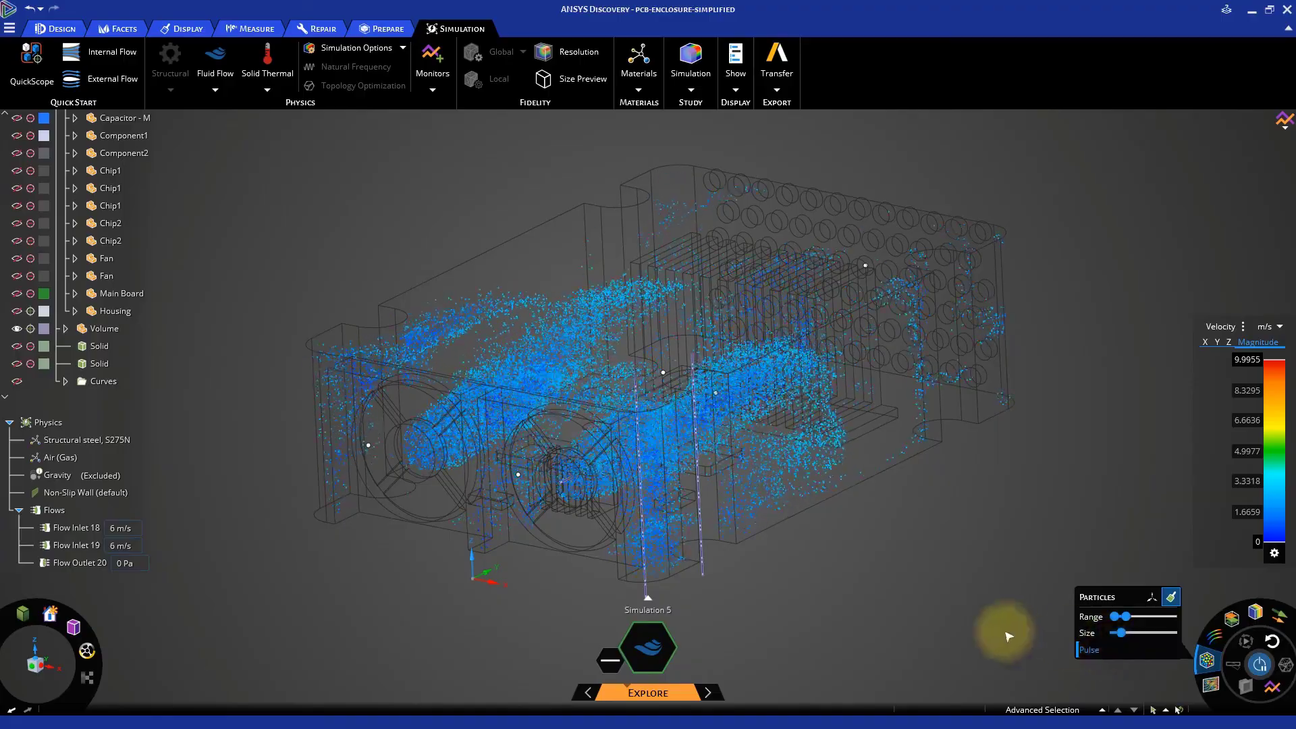
# Adjust particle range and enlarge particle size, then face both fan inlets
pyautogui.moveTo(1121, 632); pyautogui.dragTo(1133, 632)
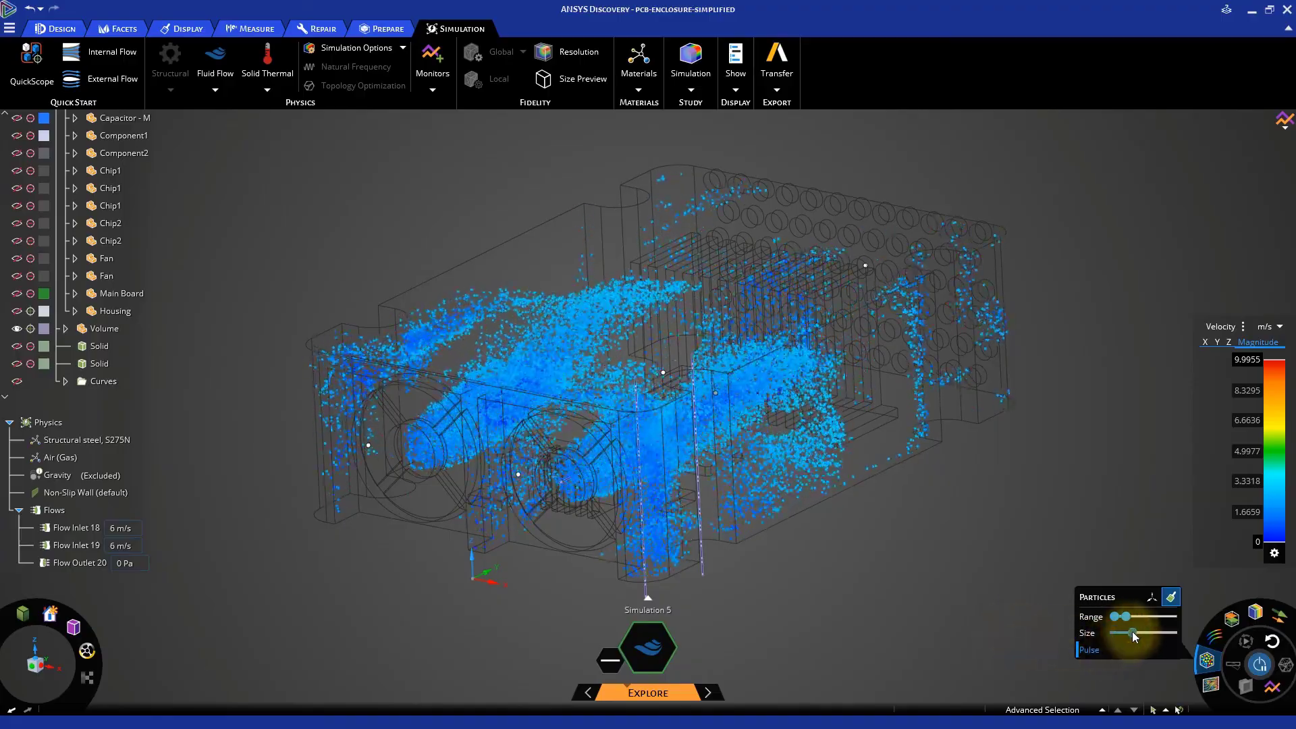
pyautogui.moveTo(1133, 632); pyautogui.dragTo(1120, 632)
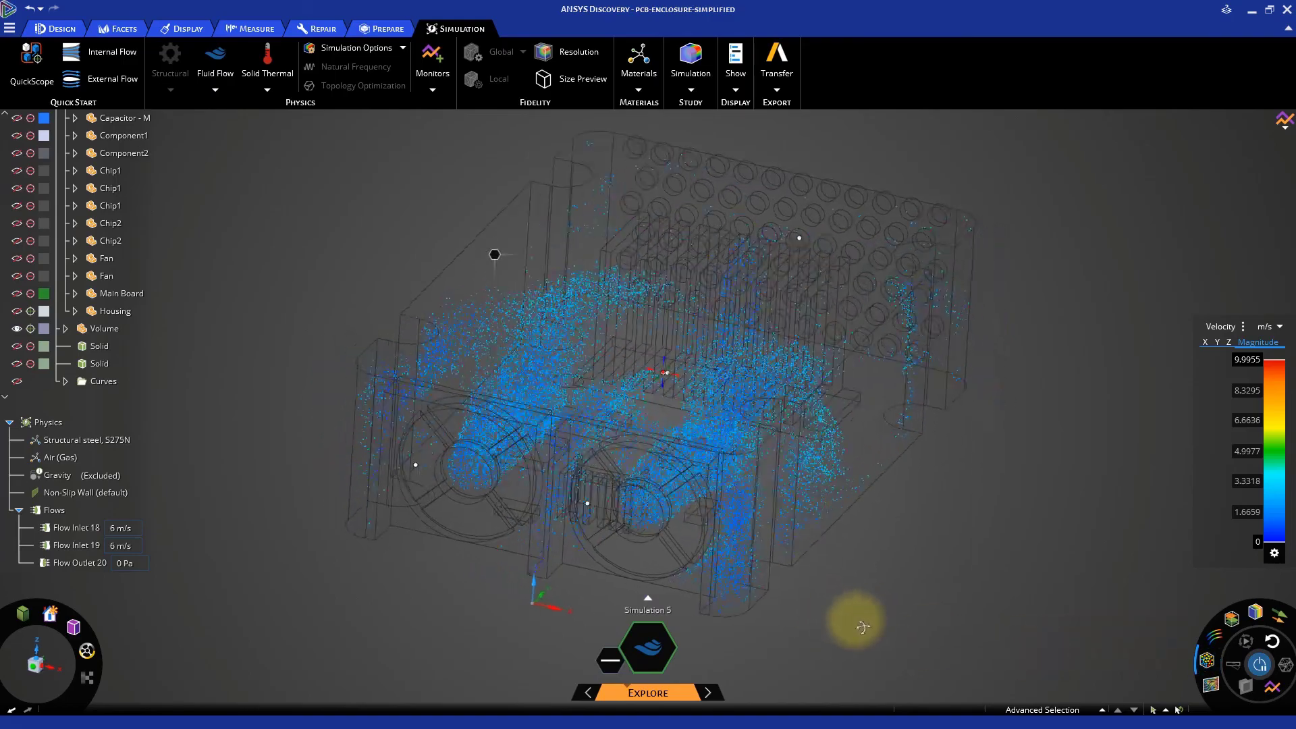
pyautogui.moveTo(863, 626); pyautogui.dragTo(879, 572)
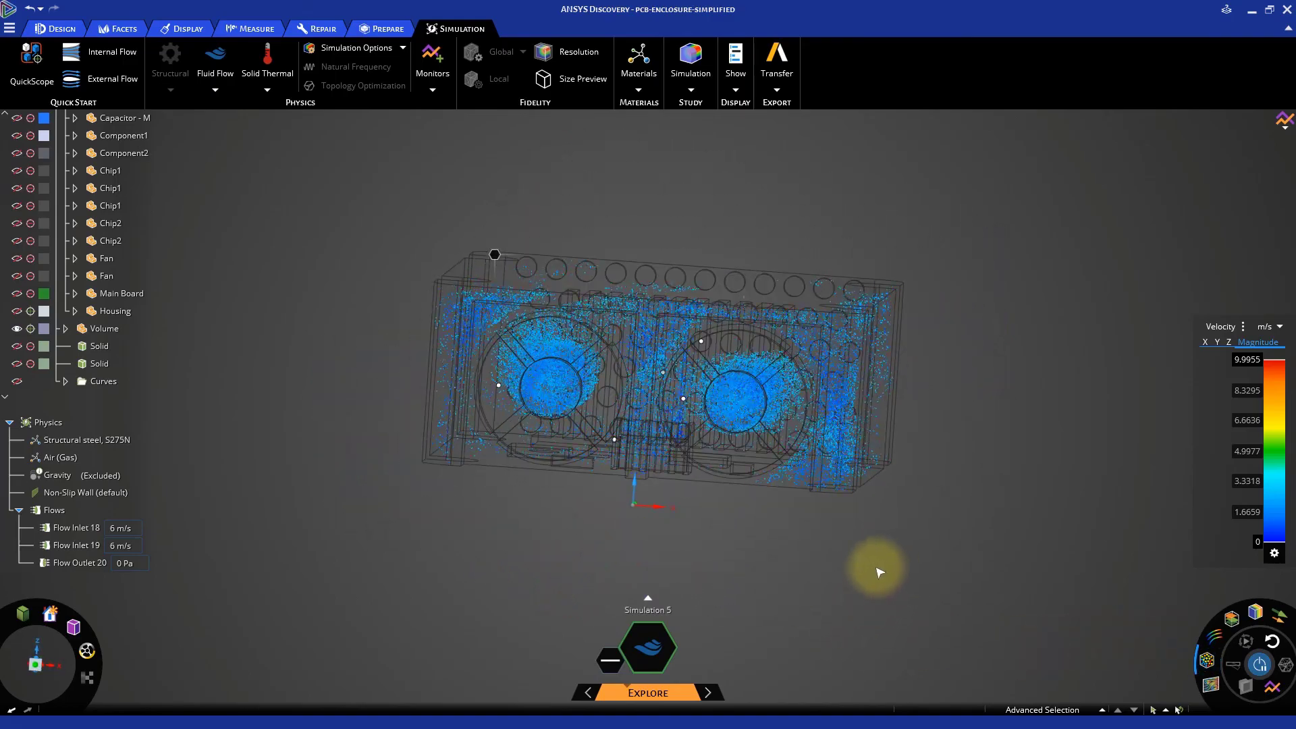
pyautogui.moveTo(700, 548)
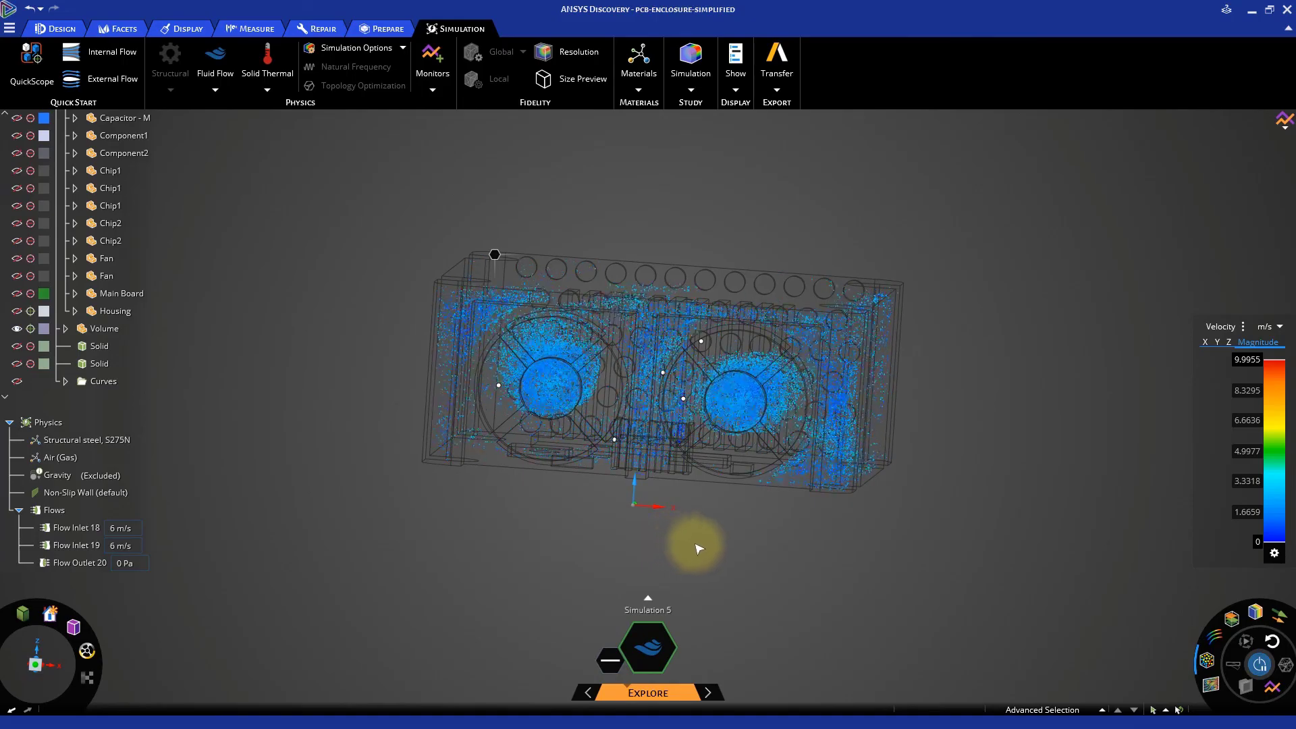
pyautogui.moveTo(697, 548); pyautogui.dragTo(744, 599)
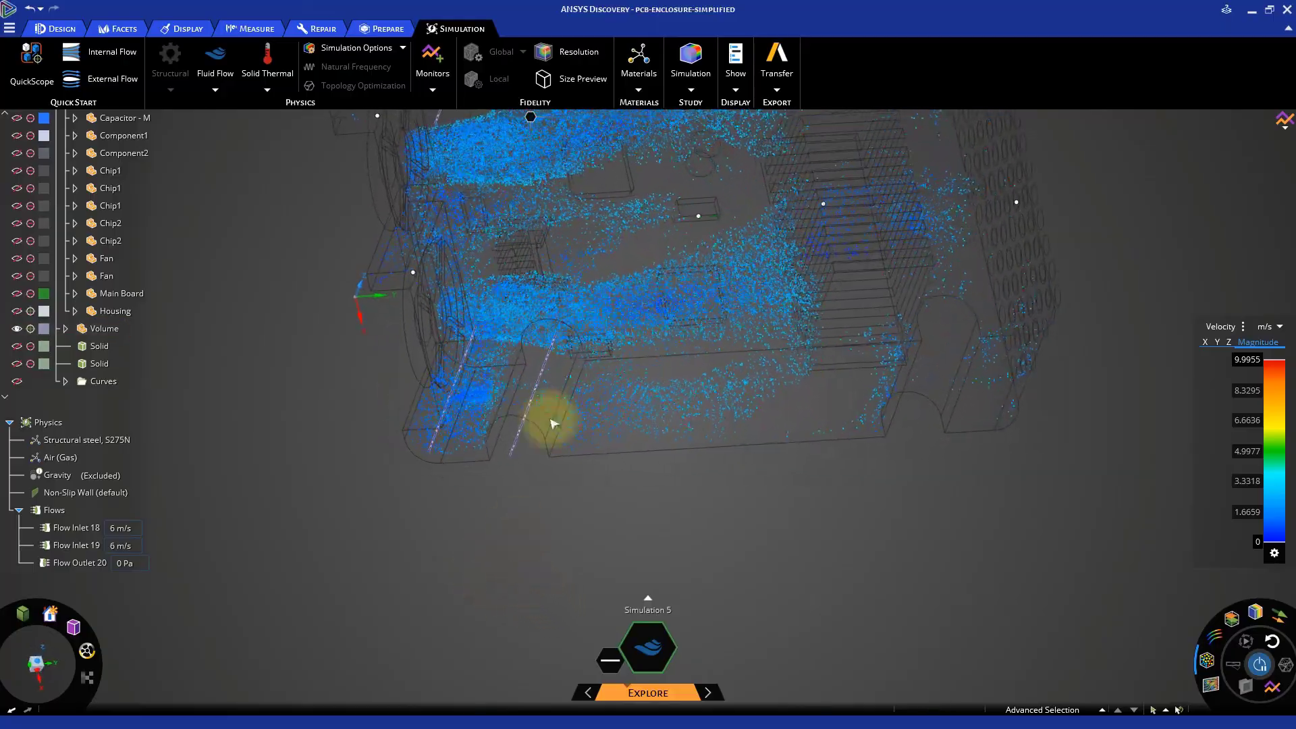
pyautogui.click(104, 328)
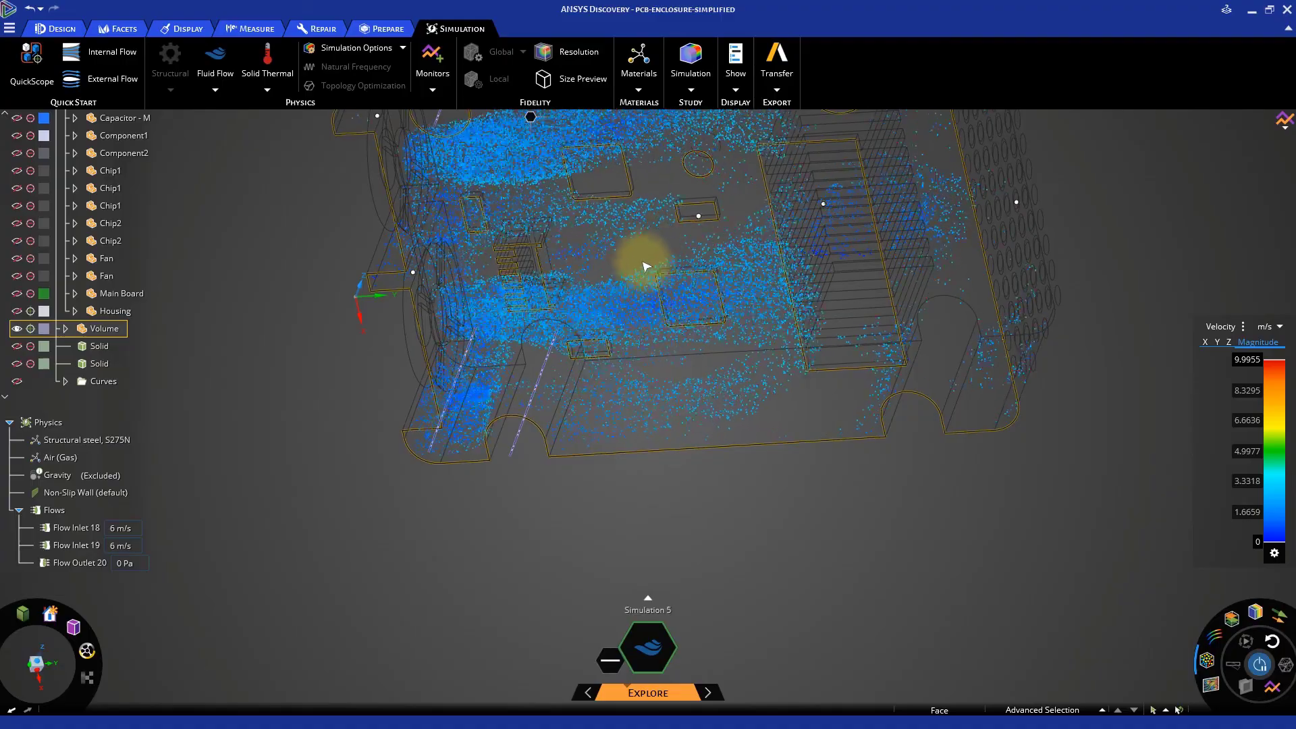
pyautogui.moveTo(645, 266); pyautogui.dragTo(686, 532)
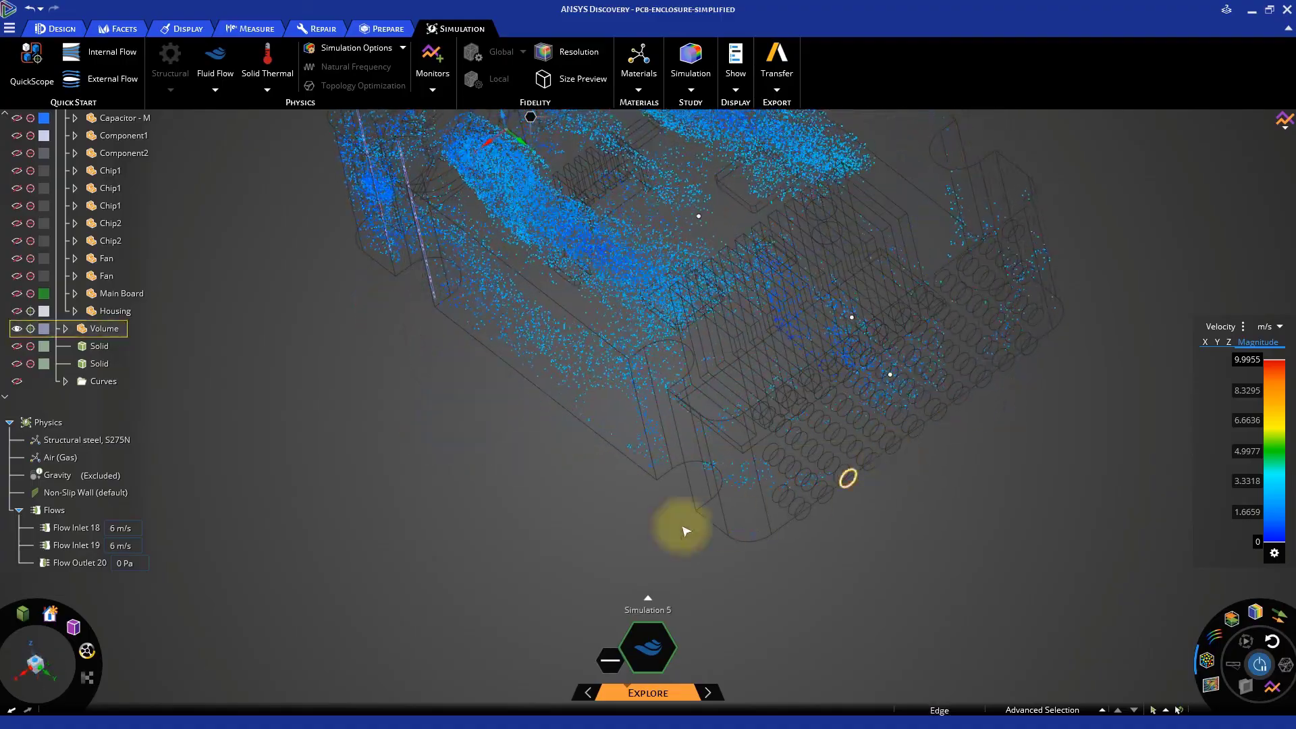
pyautogui.moveTo(686, 532); pyautogui.dragTo(415, 459)
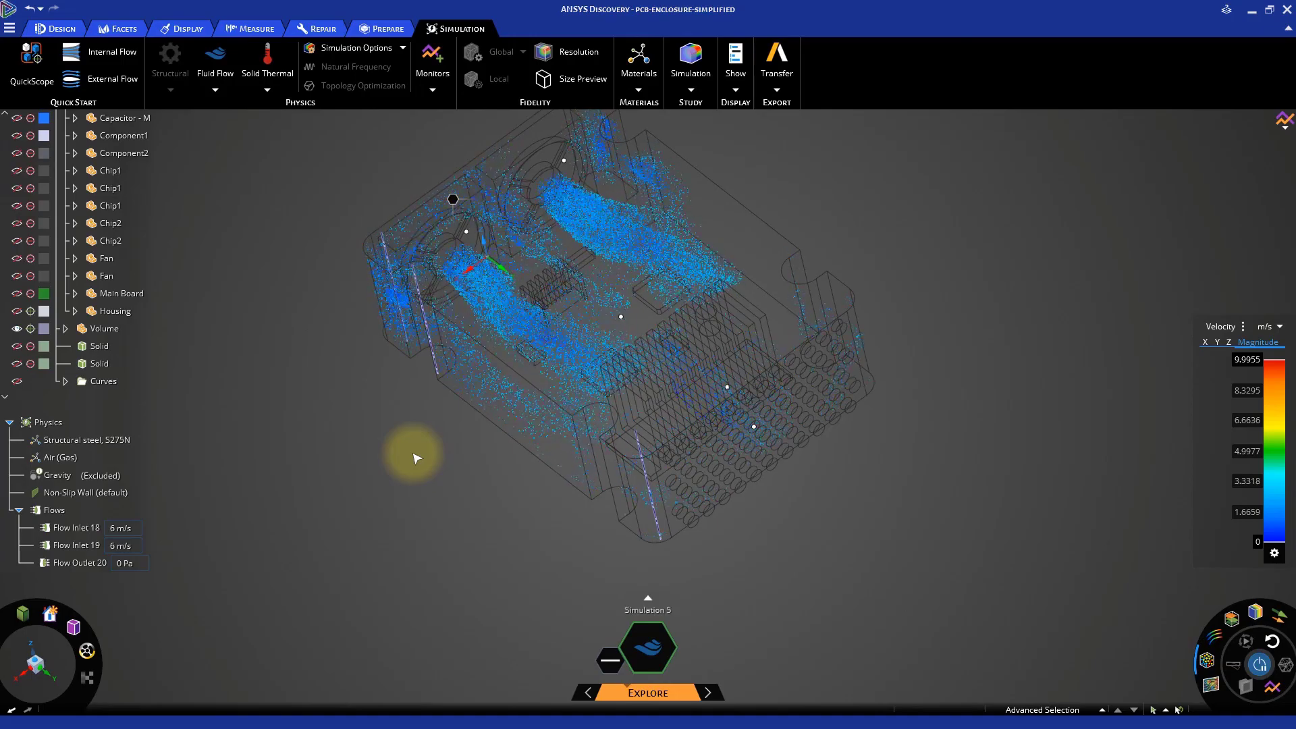
pyautogui.moveTo(417, 458); pyautogui.dragTo(891, 585)
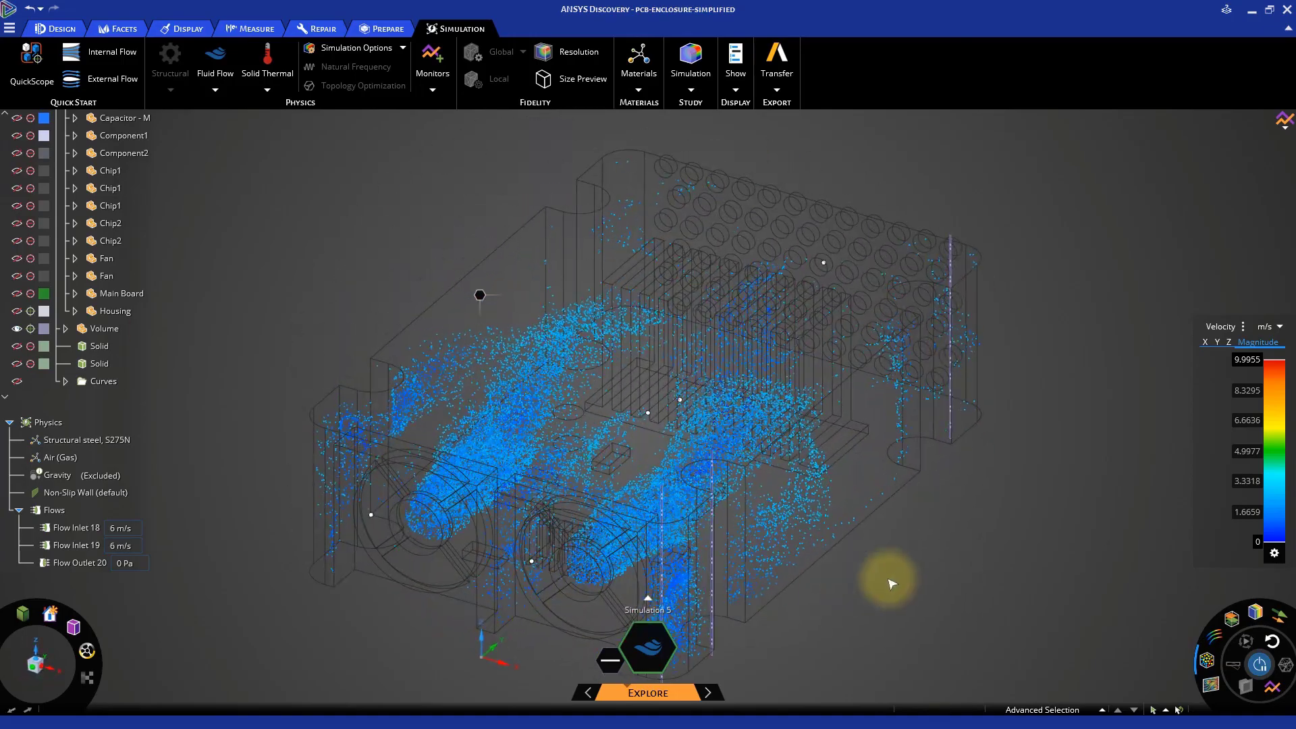